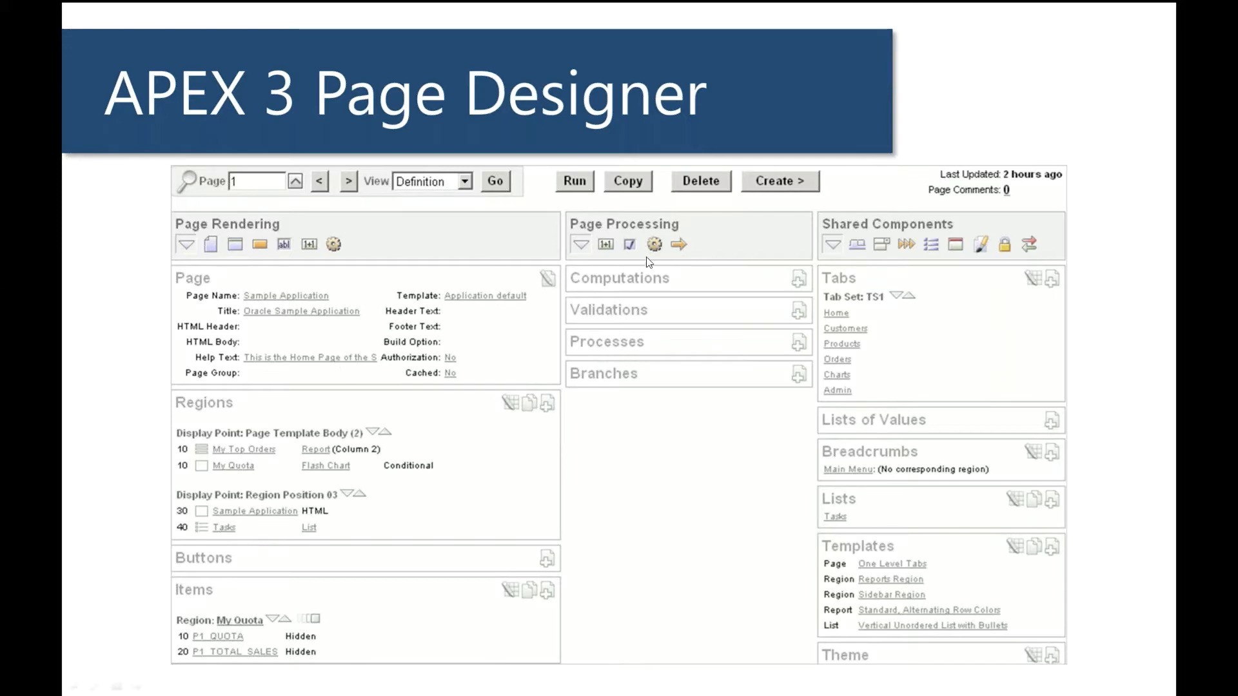
pyautogui.moveTo(896, 351)
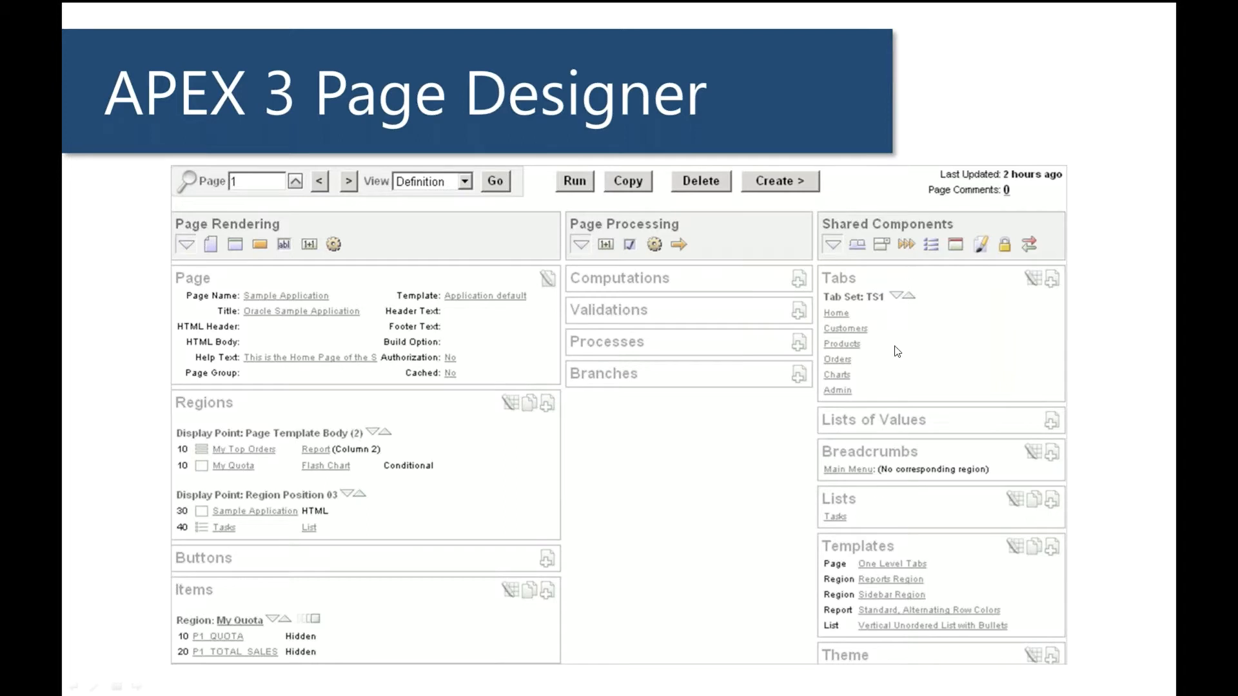
pyautogui.moveTo(1117, 367)
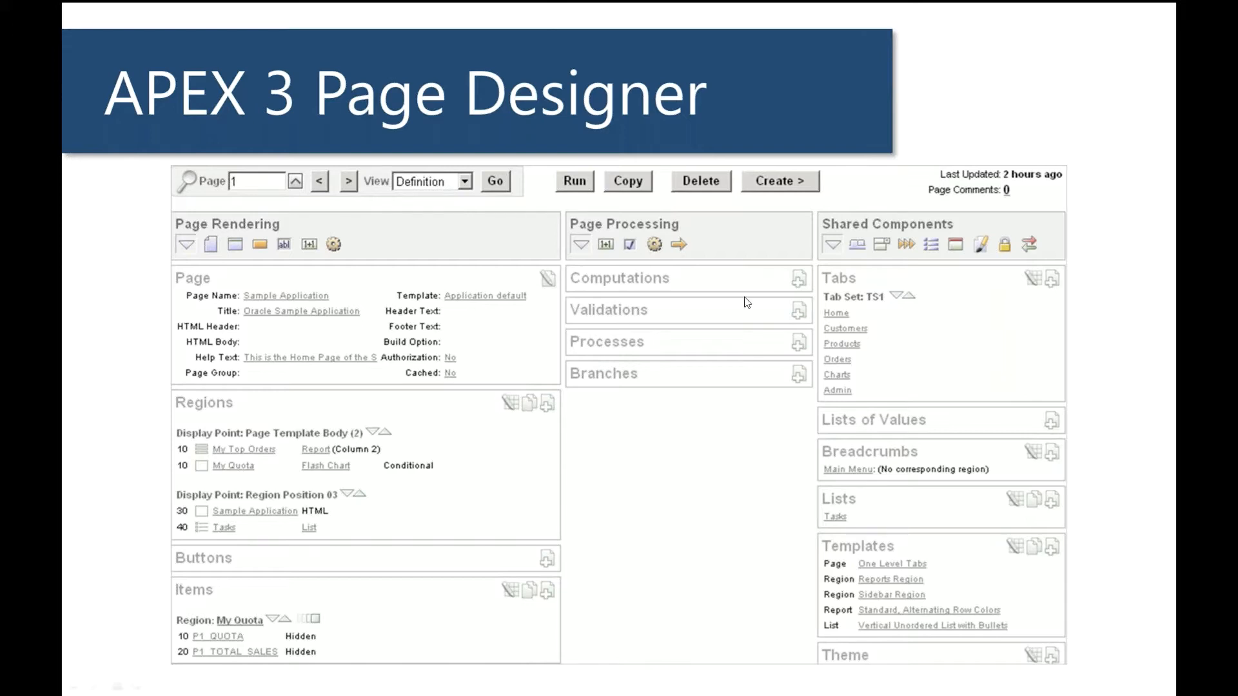
pyautogui.moveTo(573, 460)
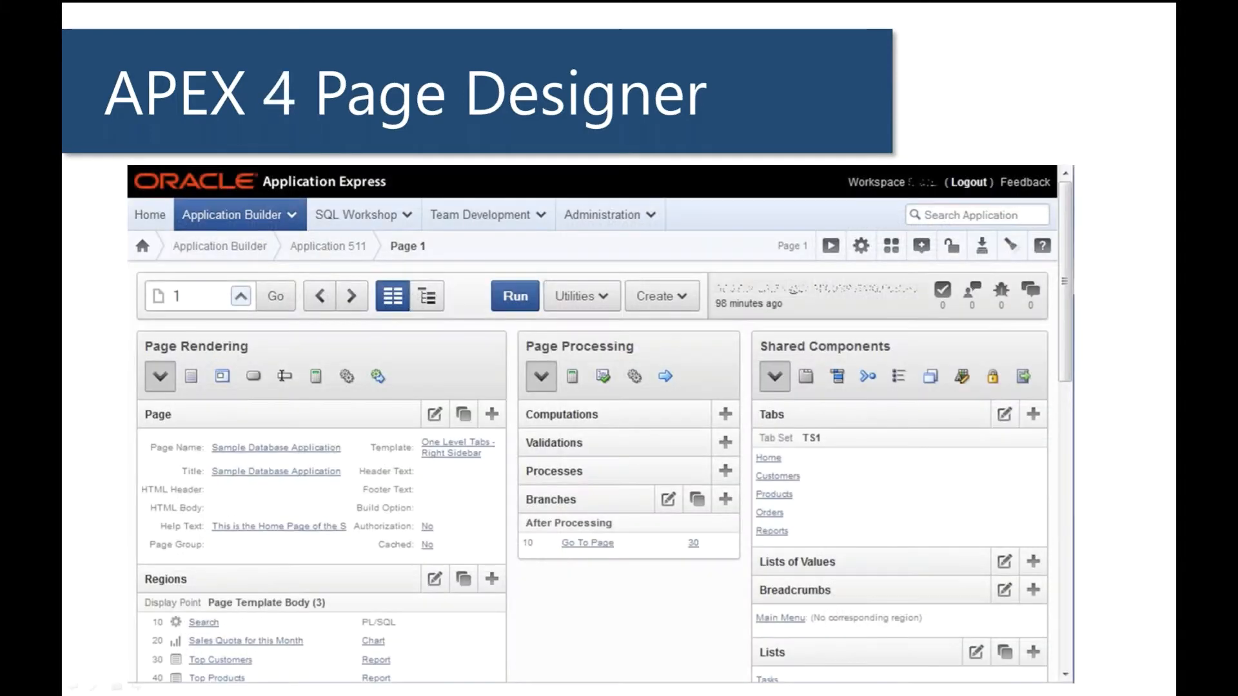
pyautogui.moveTo(725, 326)
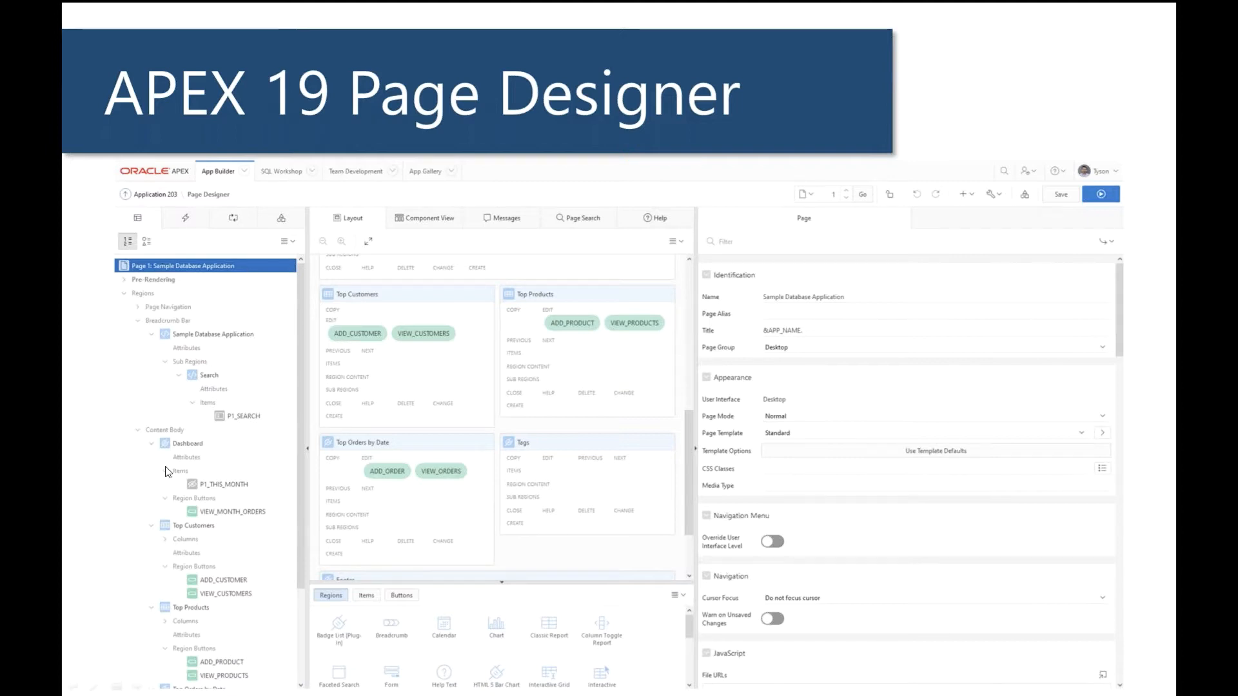
pyautogui.moveTo(454, 563)
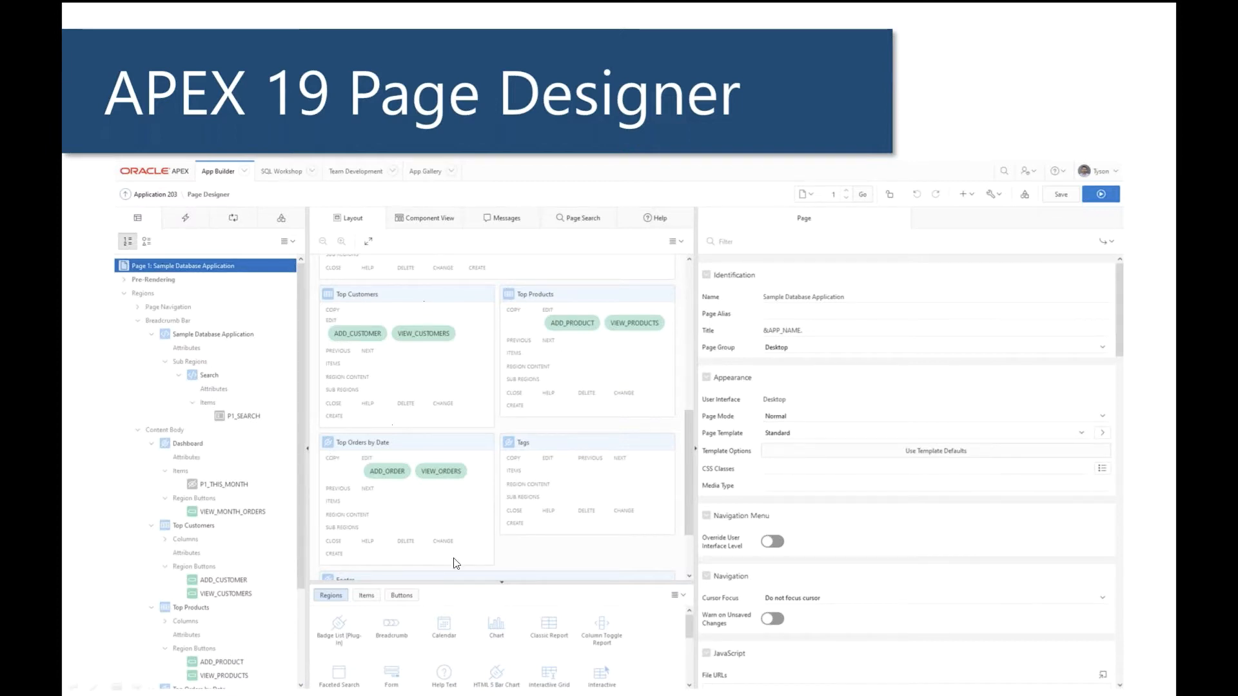
pyautogui.moveTo(474, 419)
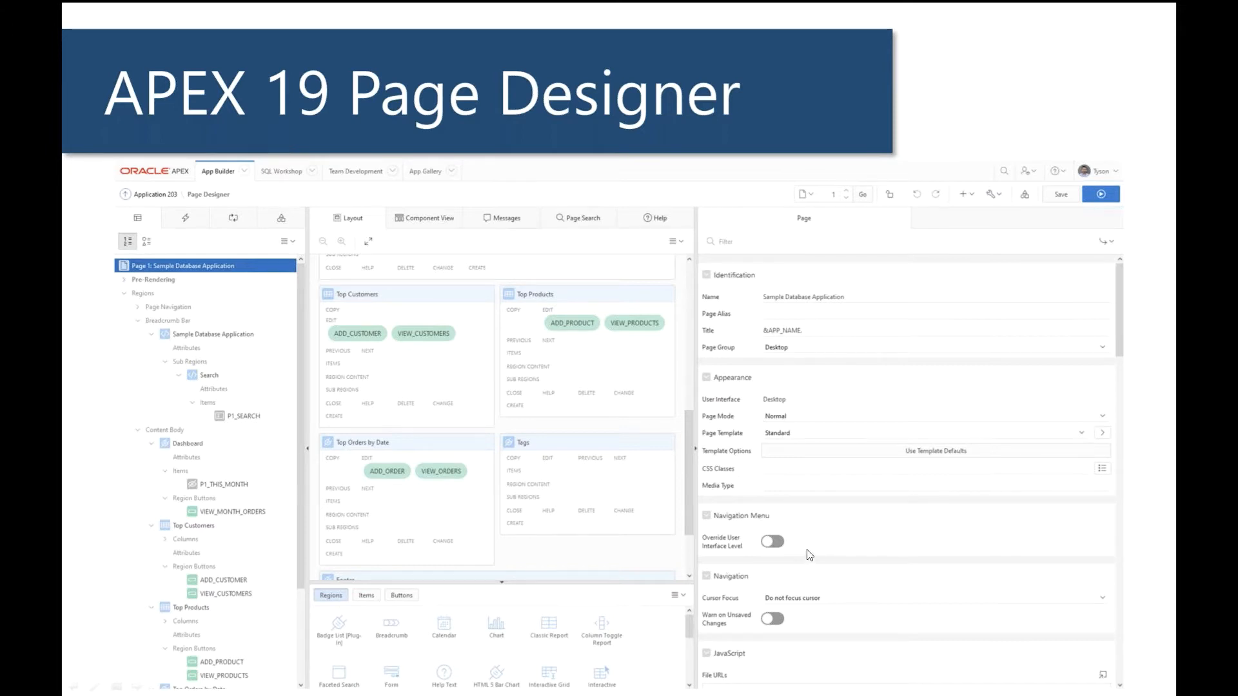
pyautogui.moveTo(229, 327)
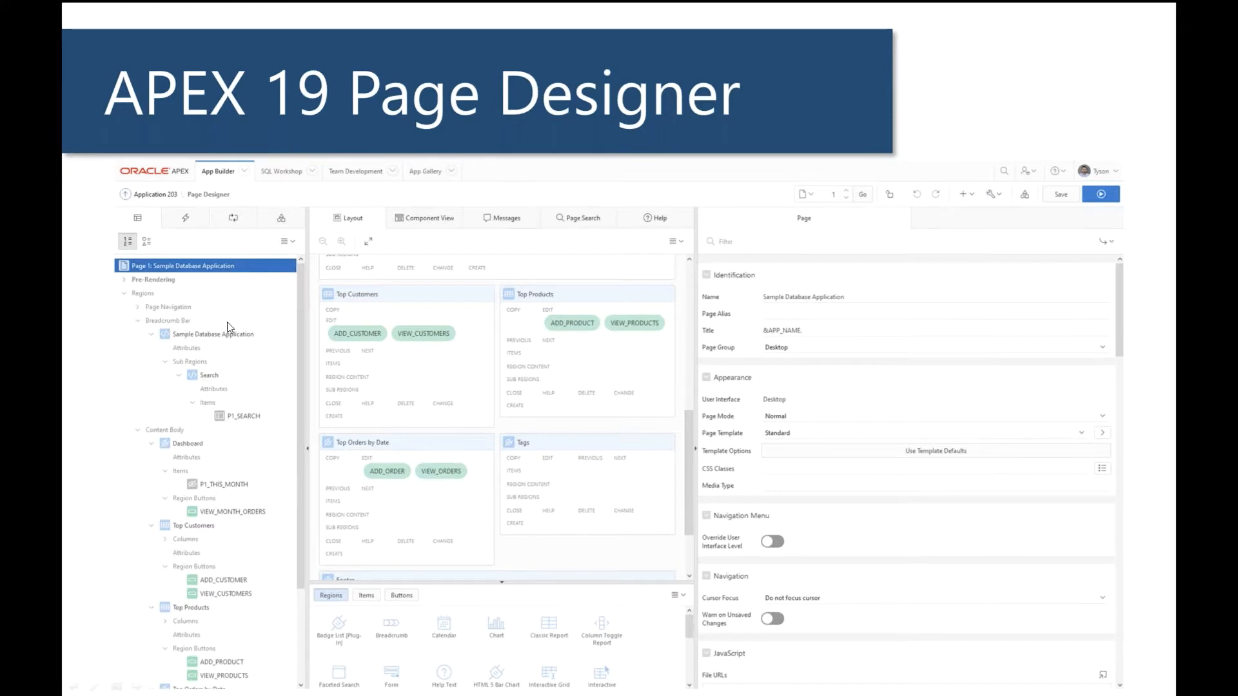
pyautogui.moveTo(795, 414)
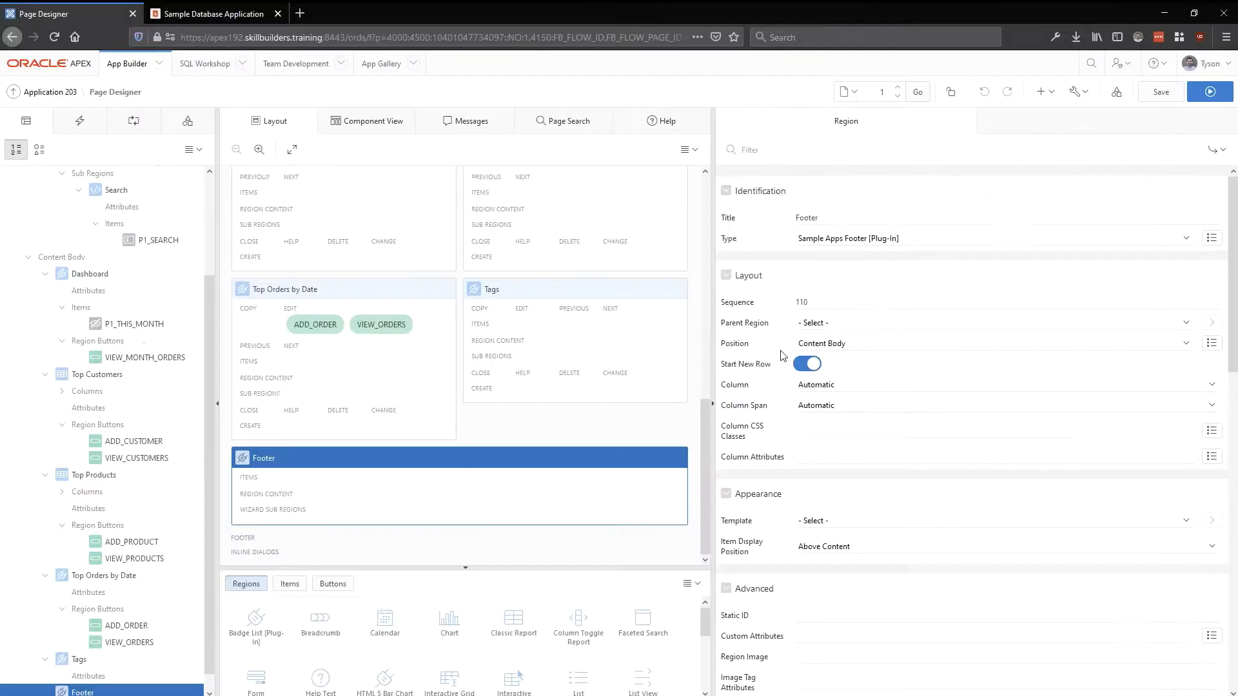
pyautogui.moveTo(1200, 64)
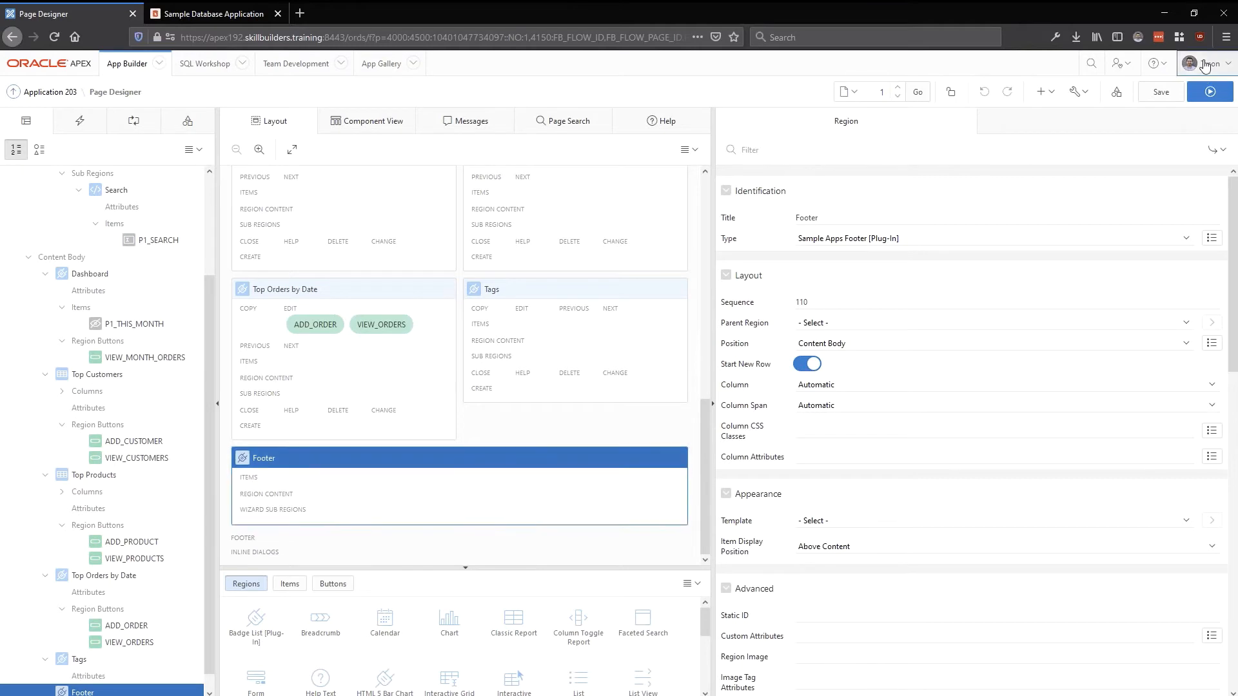
# Step: Open the Edit Profile dialog from the user avatar's account menu
pyautogui.click(1204, 63)
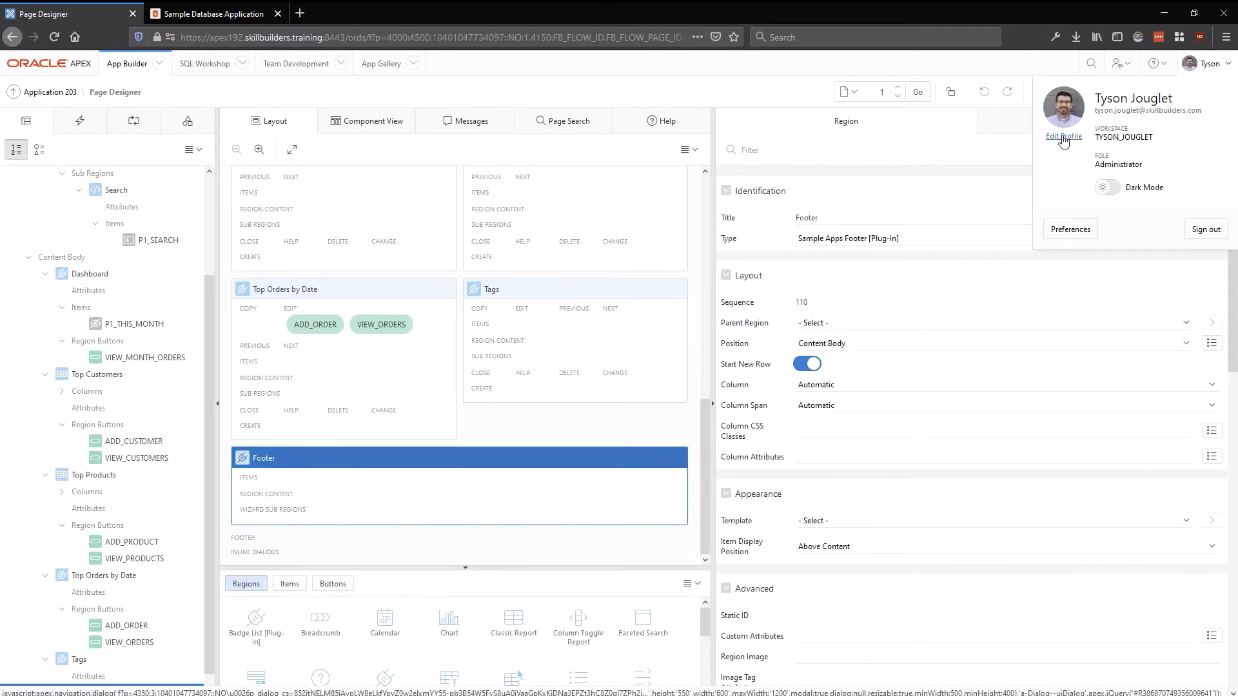
pyautogui.click(1063, 137)
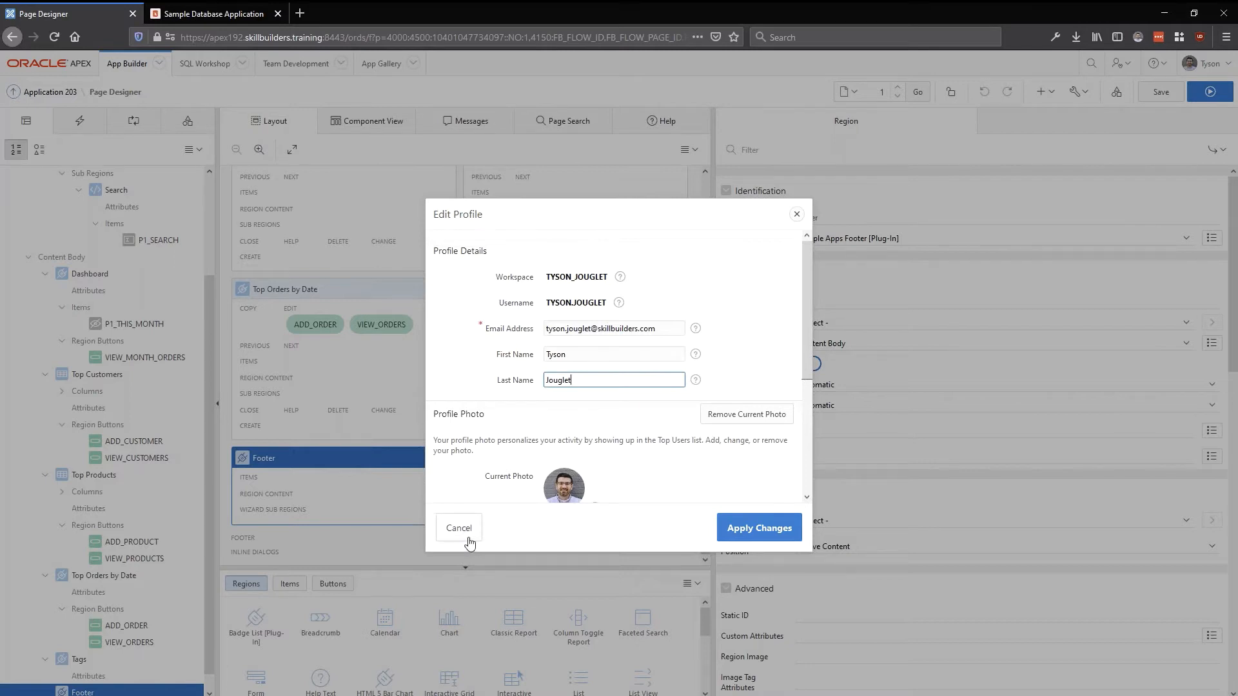
# Step: Cancel the Edit Profile dialog without changes and reopen the account menu
pyautogui.click(458, 527)
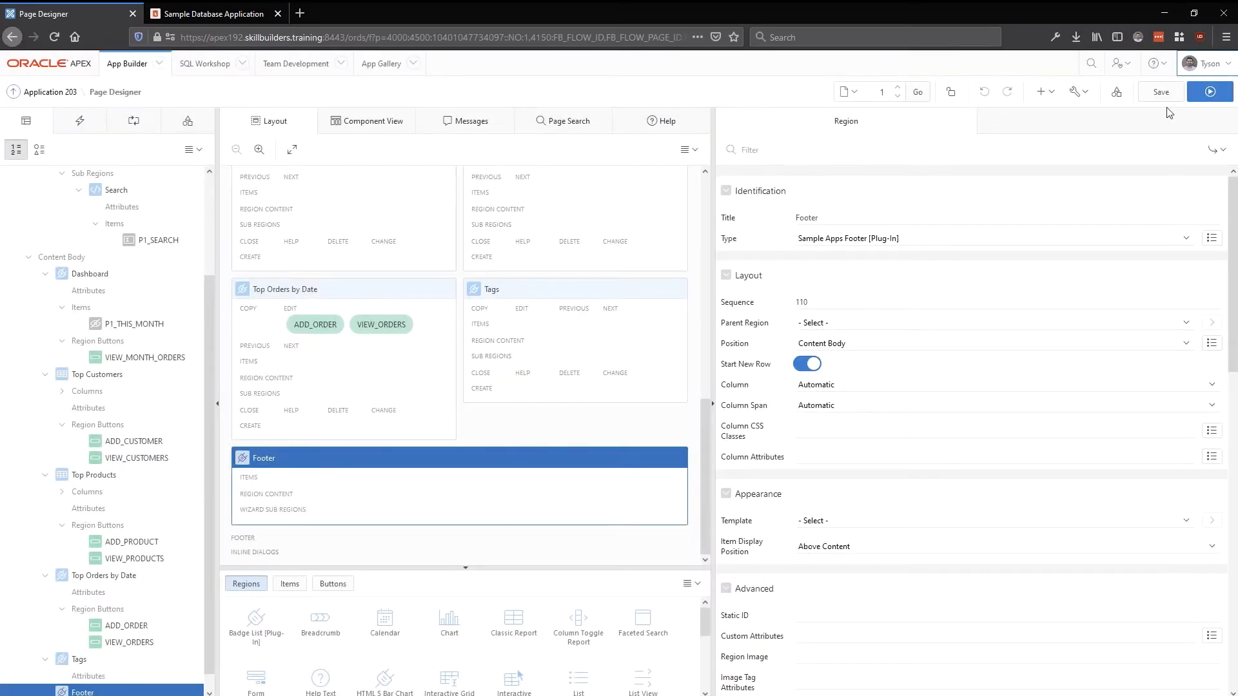
pyautogui.moveTo(1204, 63)
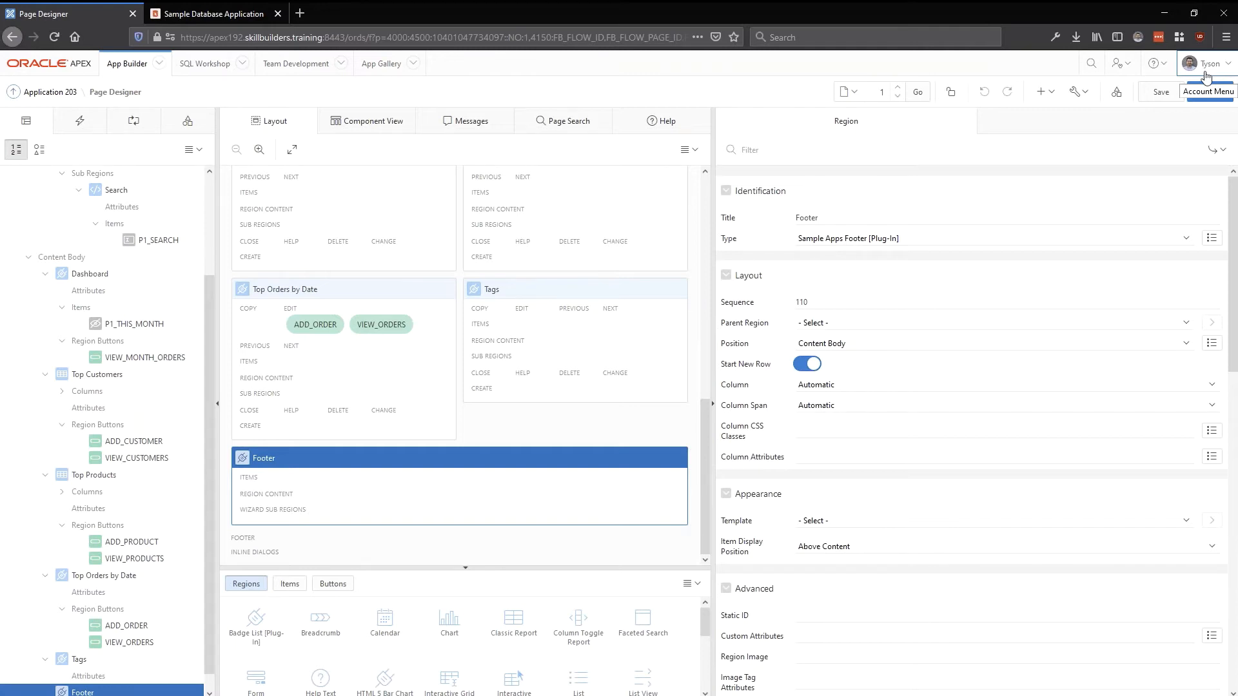
pyautogui.click(1206, 63)
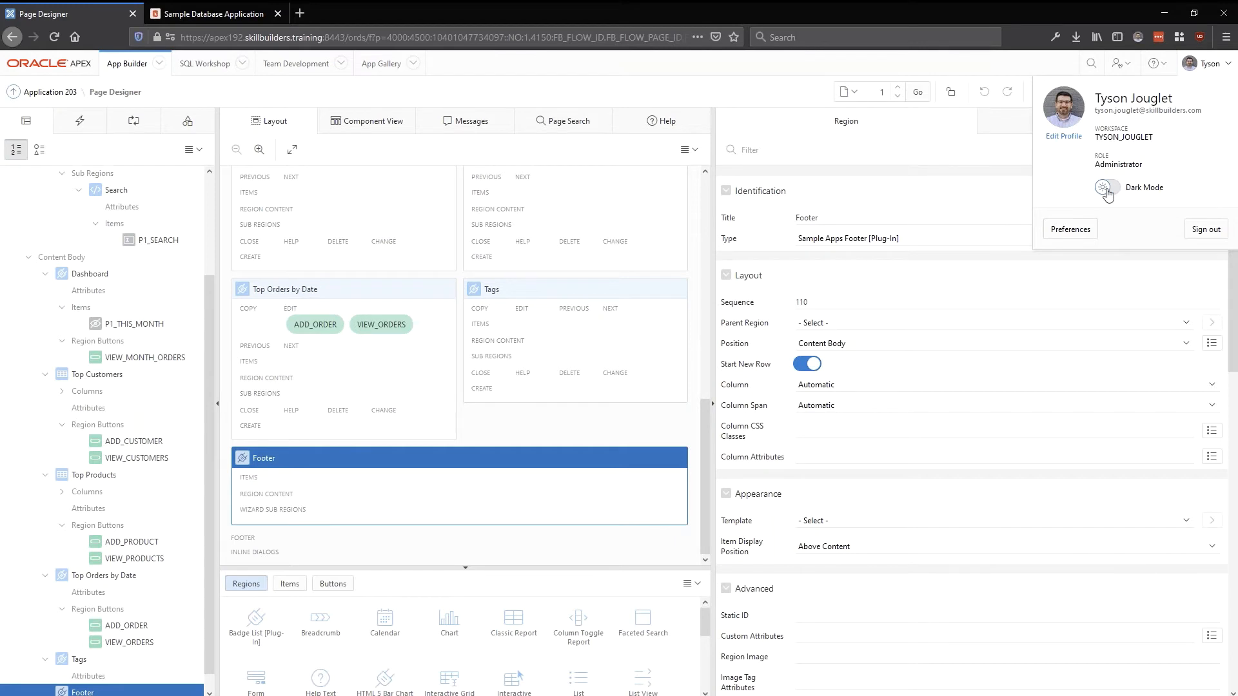
pyautogui.click(1107, 188)
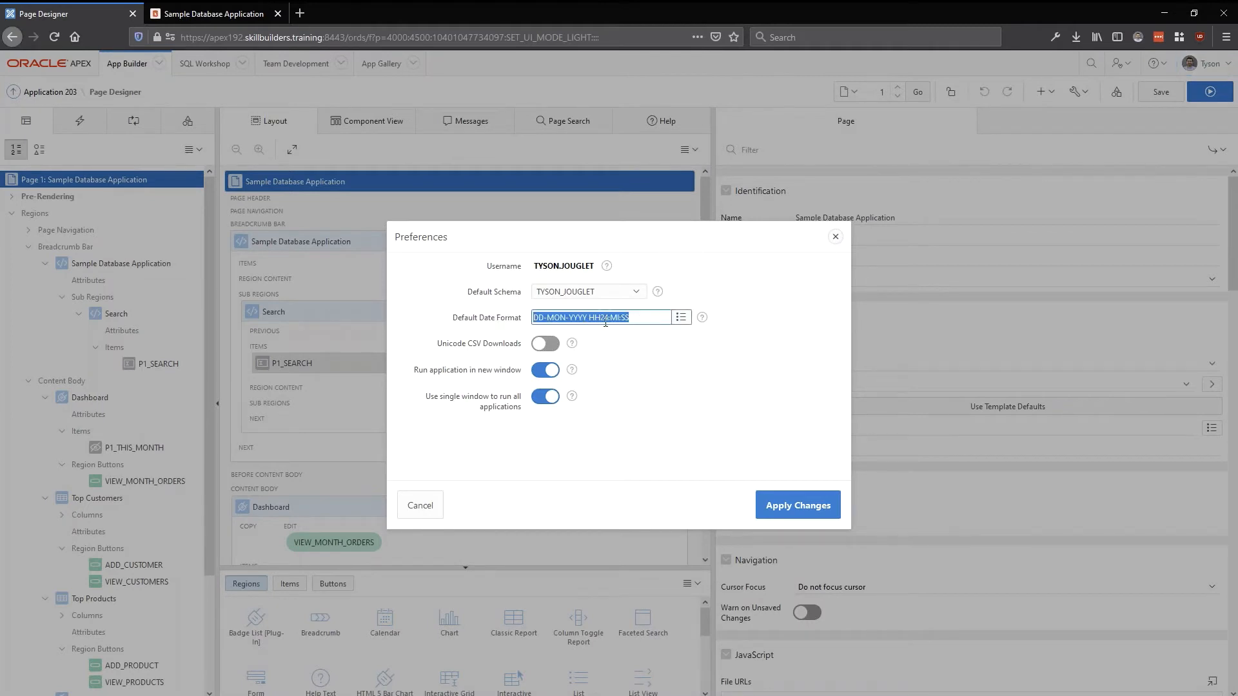
# Step: Select the default date format field in the Preferences dialog
pyautogui.click(604, 317)
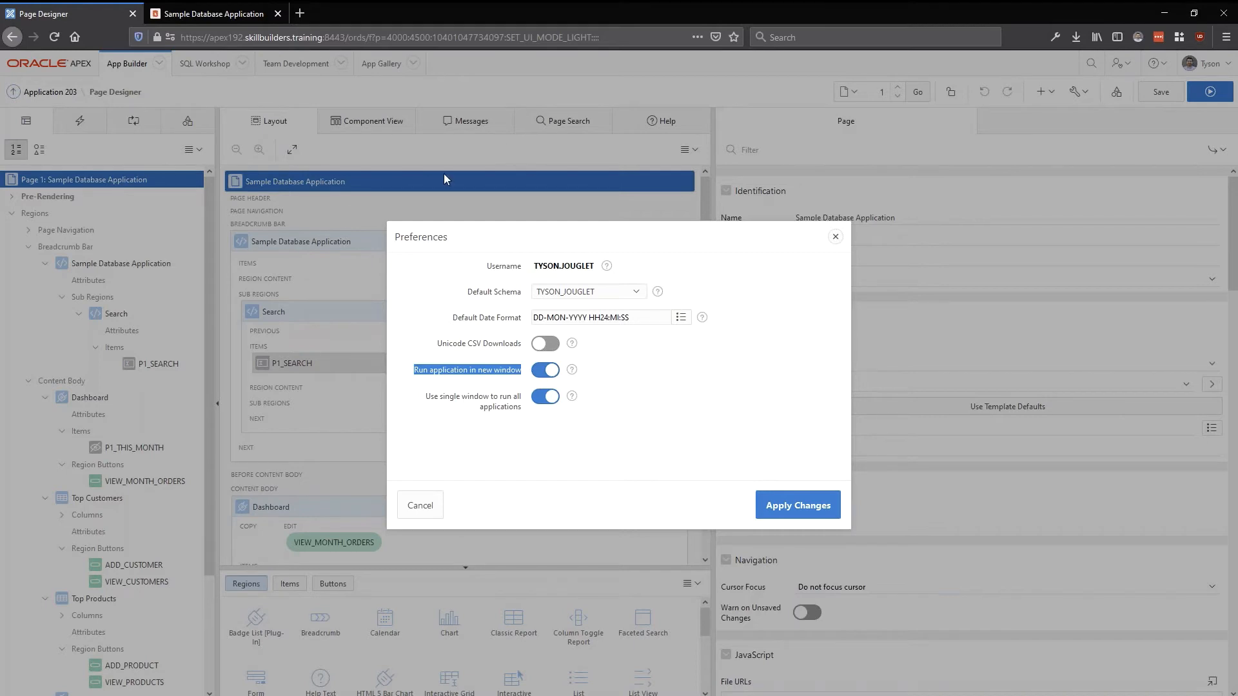
pyautogui.moveTo(370, 150)
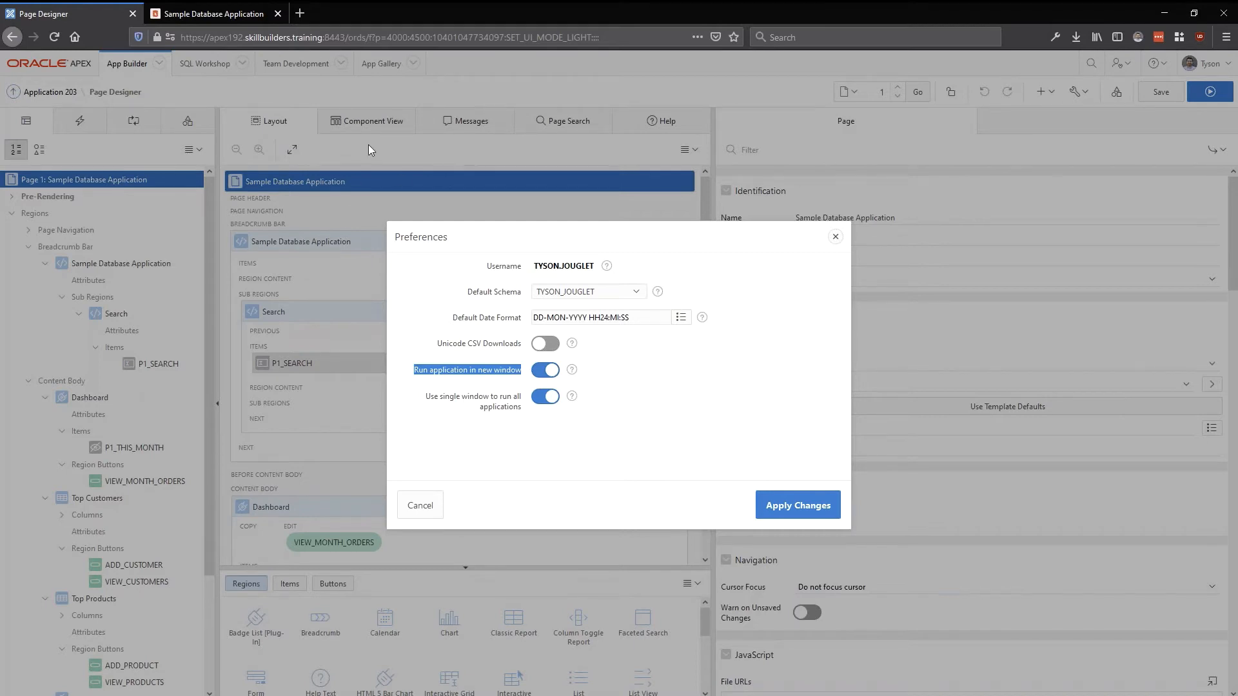
pyautogui.moveTo(381, 194)
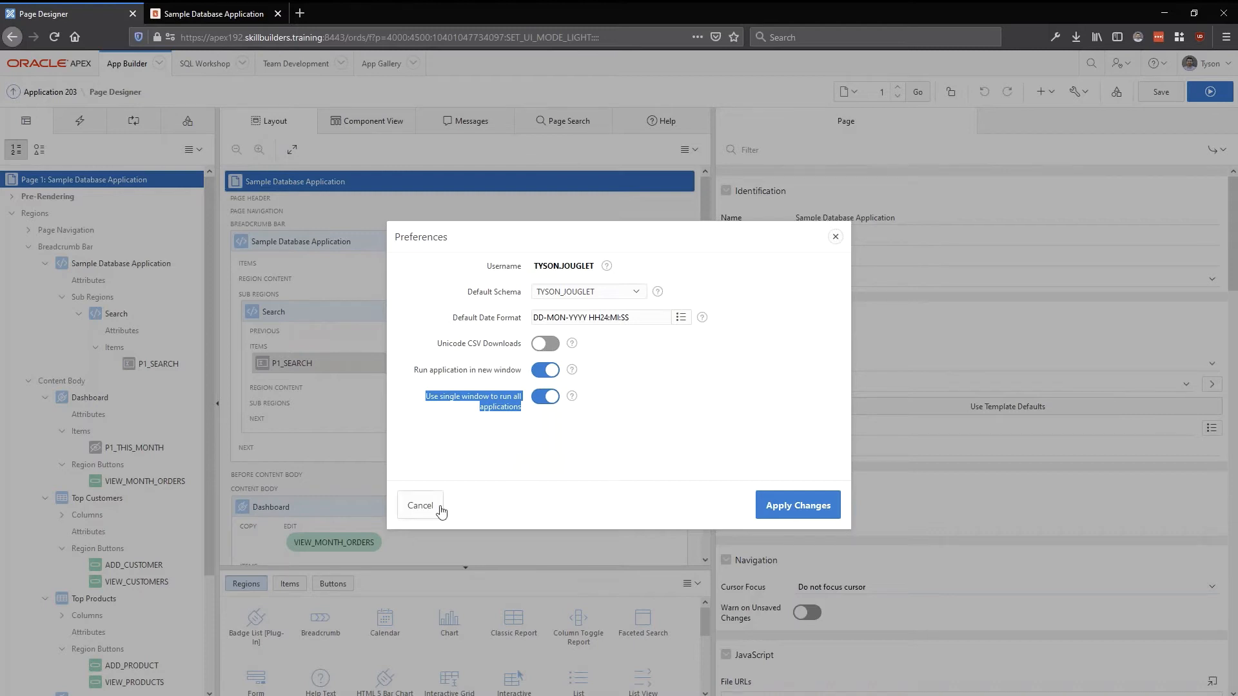
# Step: Cancel Preferences, run page 1 of Sample Database Application, and return to Page Designer
pyautogui.click(420, 505)
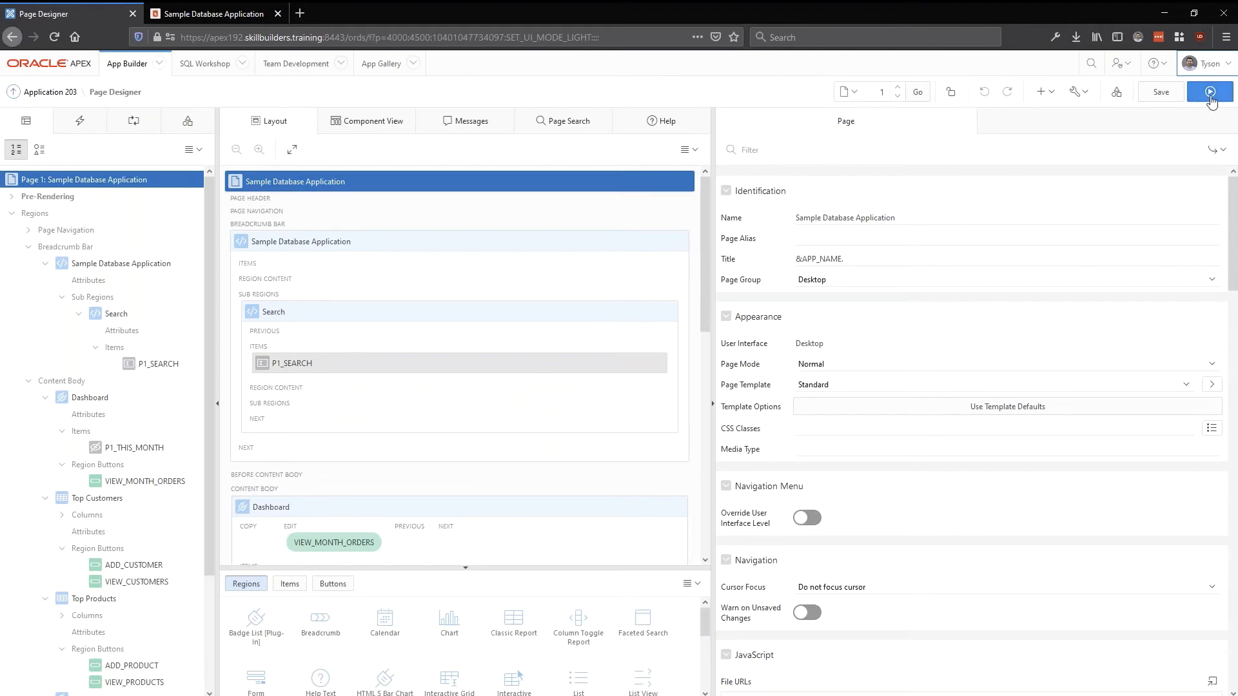
pyautogui.click(1210, 92)
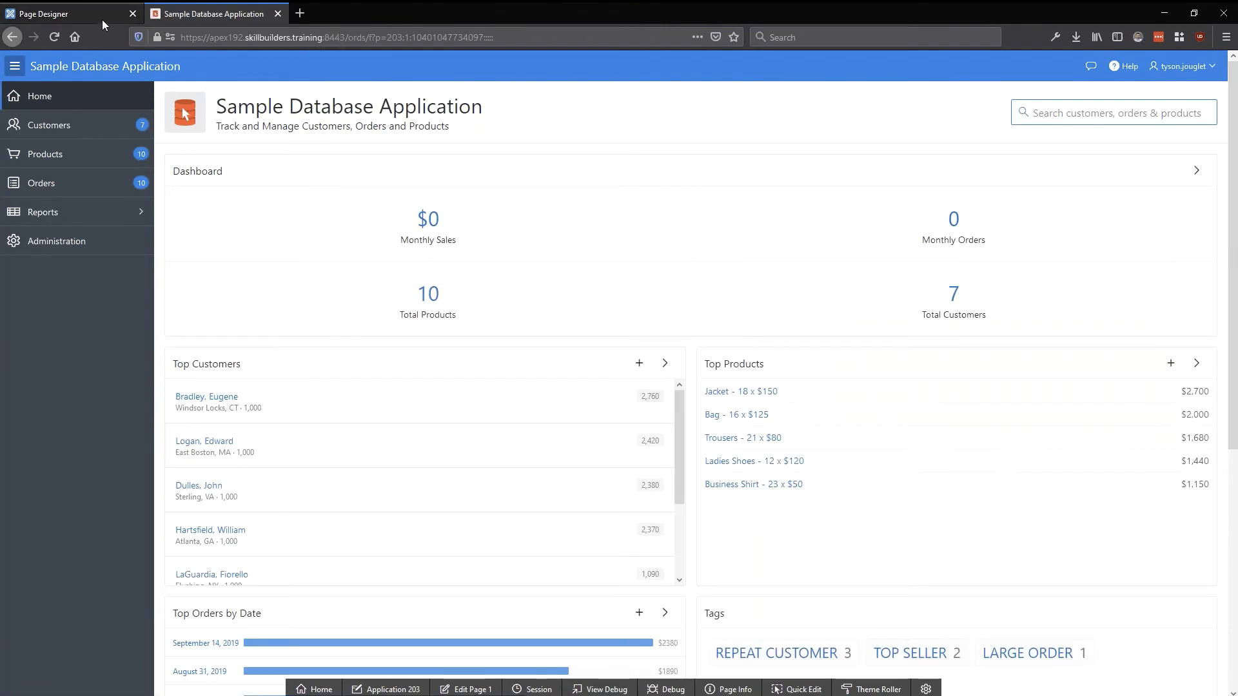
pyautogui.click(60, 13)
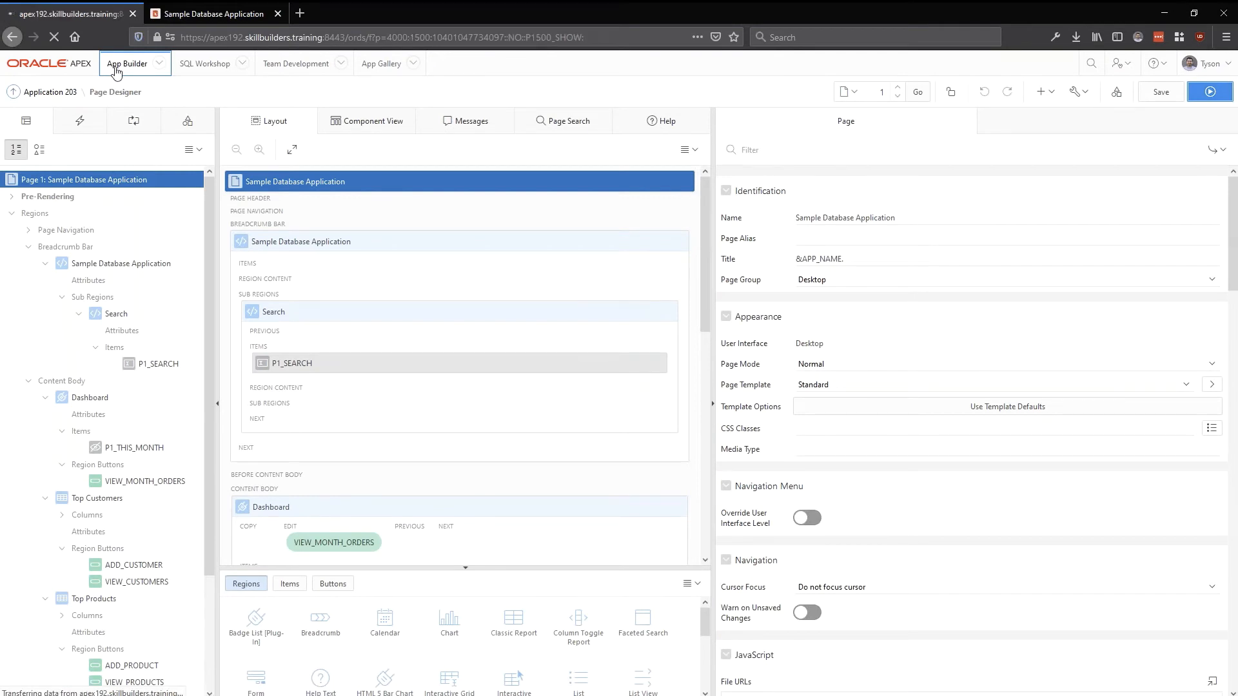
# Step: Run the Sample Application, enter username tyson.jouglet, then return to the App Builder tab
pyautogui.click(126, 63)
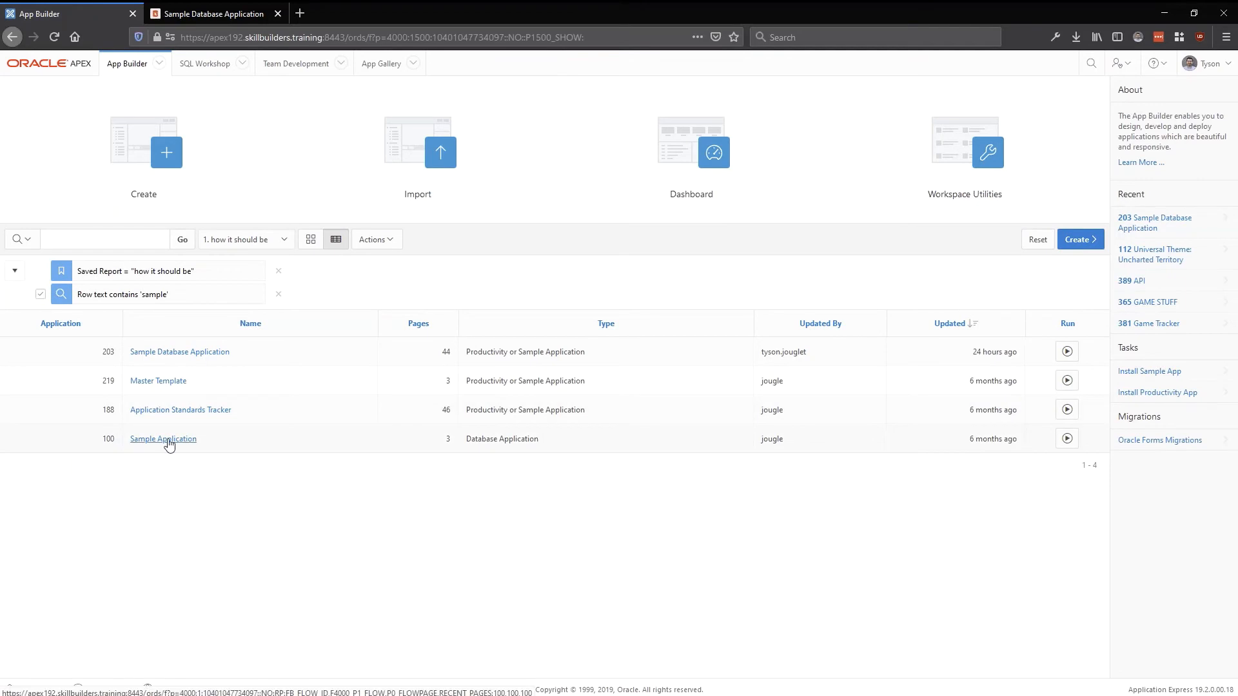
pyautogui.click(163, 440)
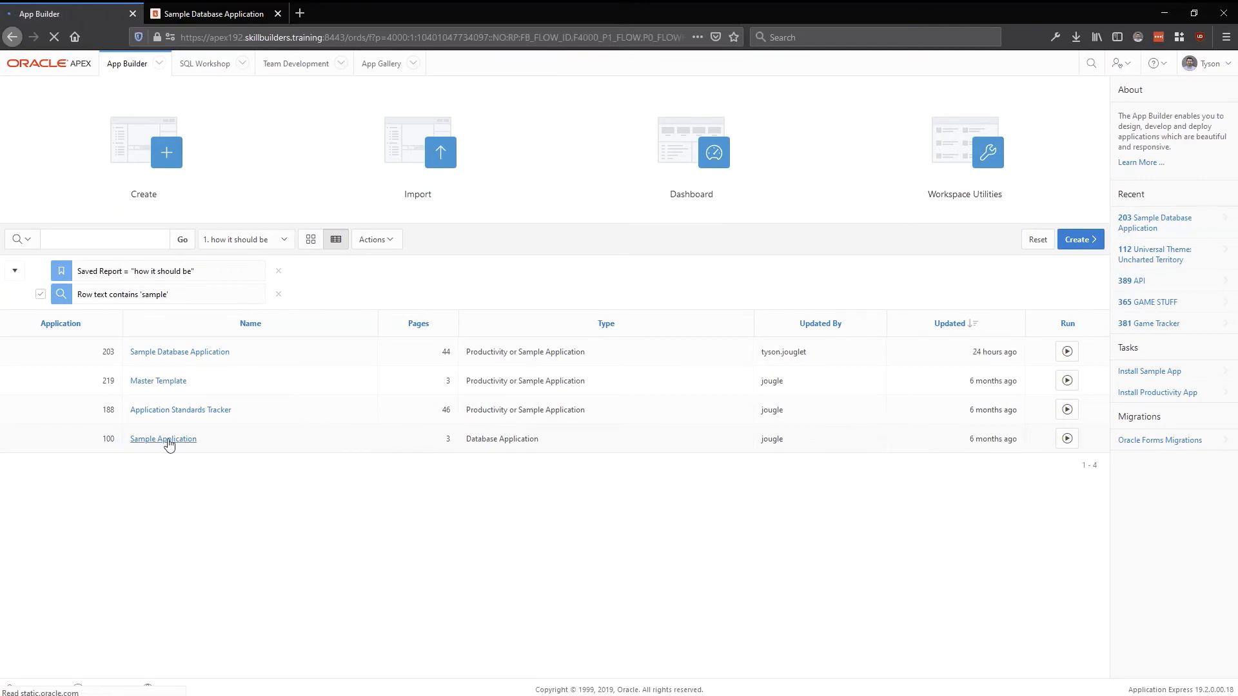
pyautogui.click(162, 440)
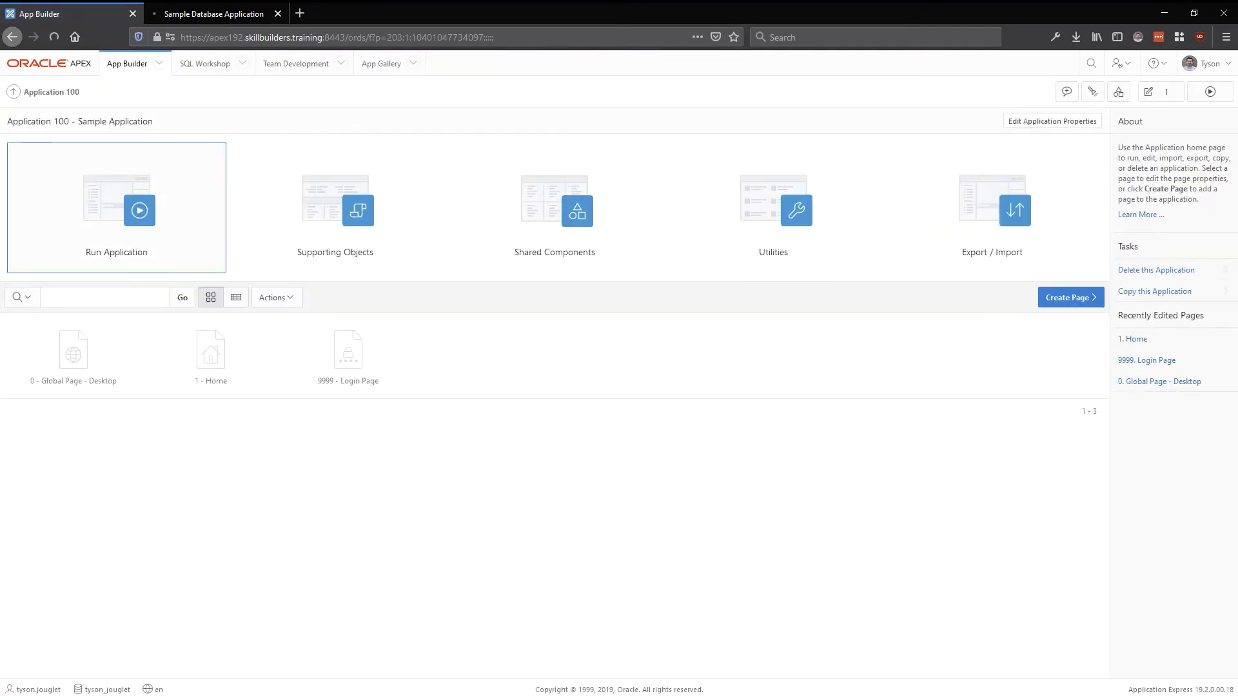
pyautogui.click(116, 209)
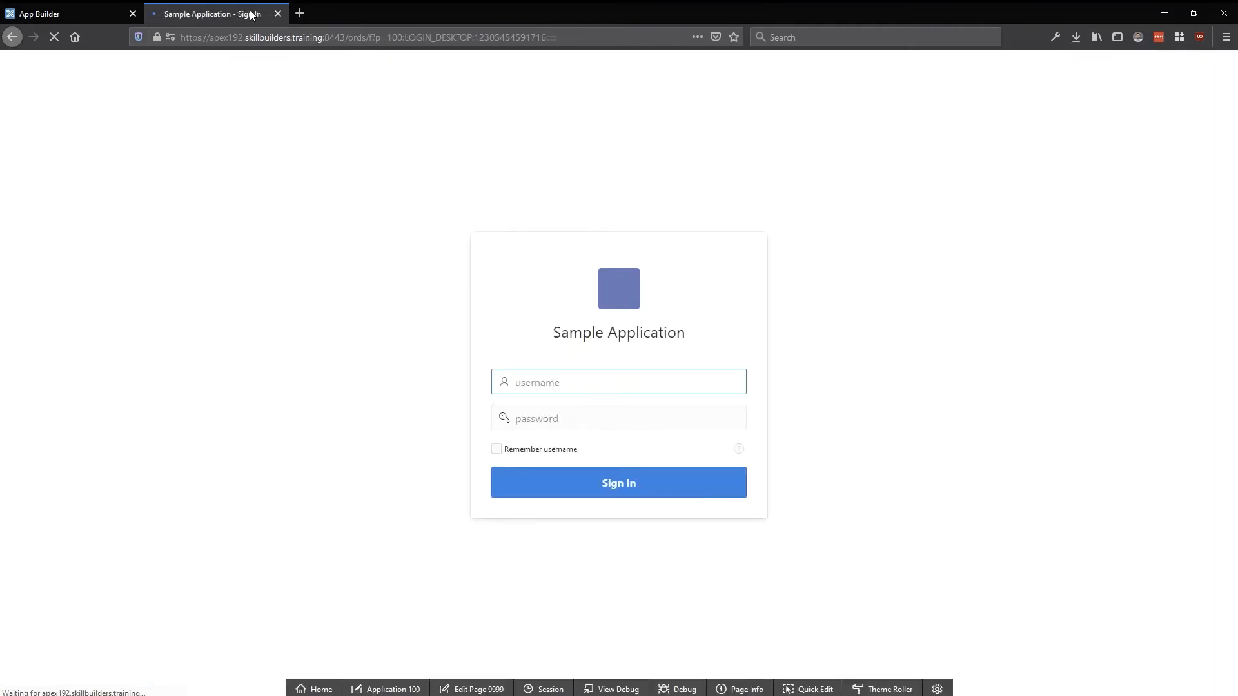
pyautogui.write('tyson.jouglet')
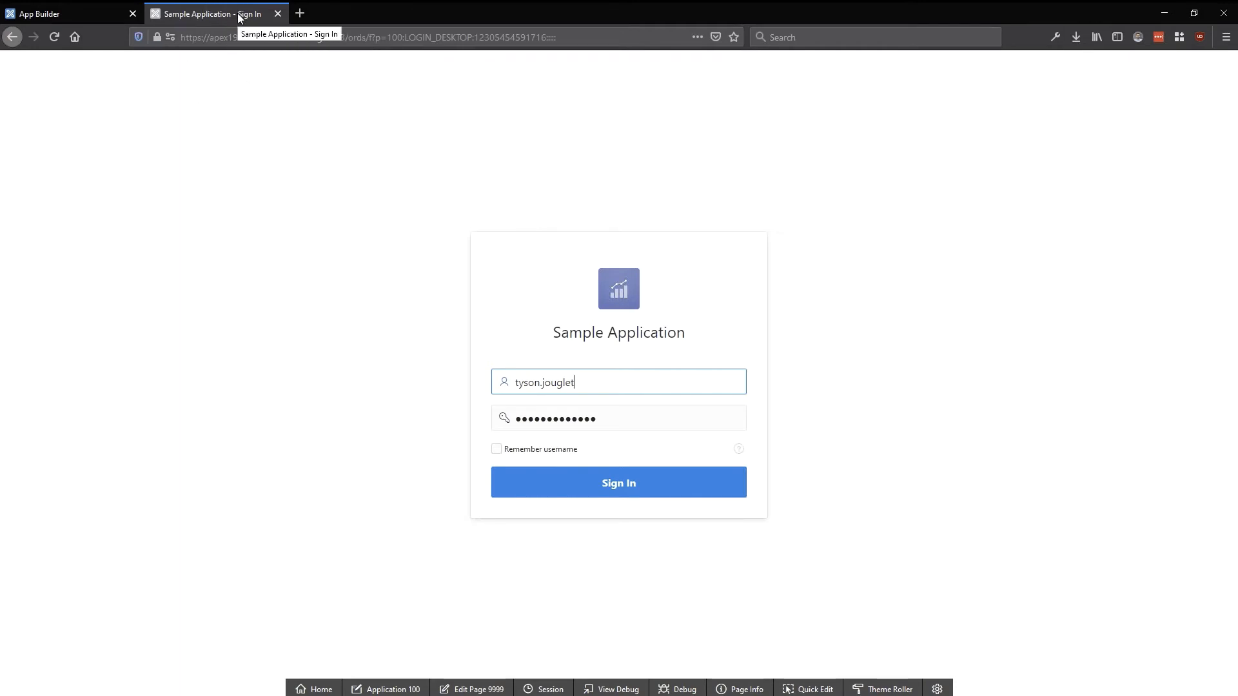
pyautogui.moveTo(575, 361)
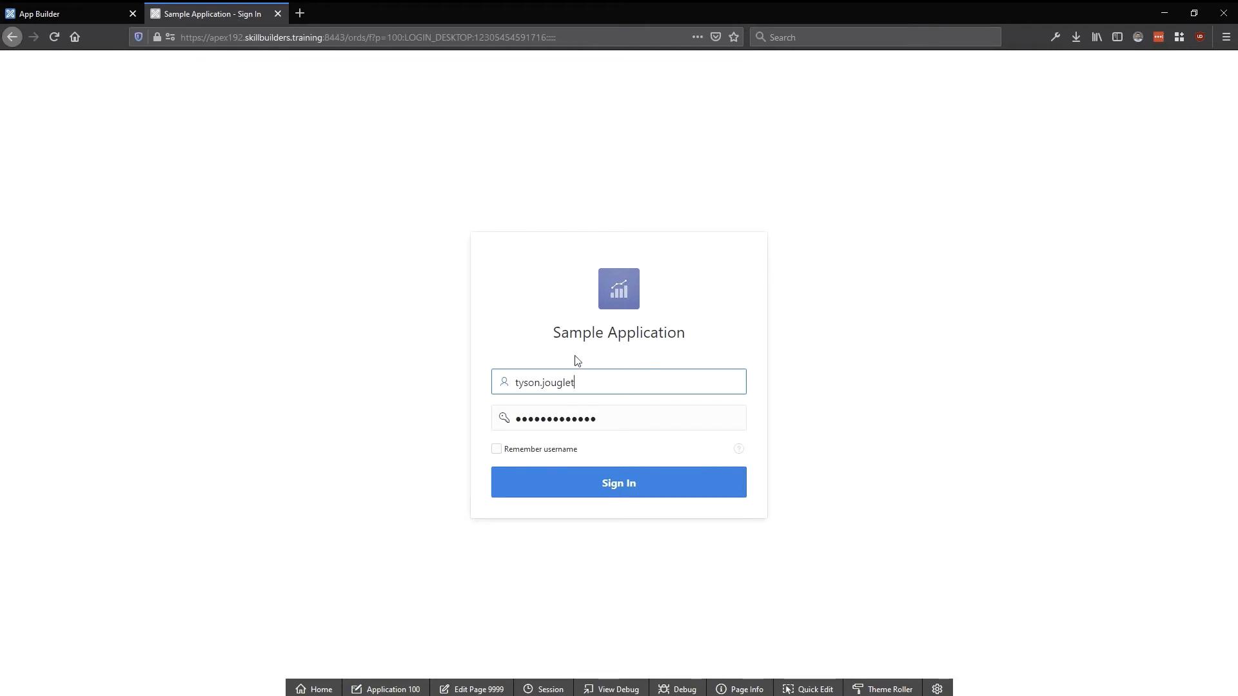
pyautogui.moveTo(778, 78)
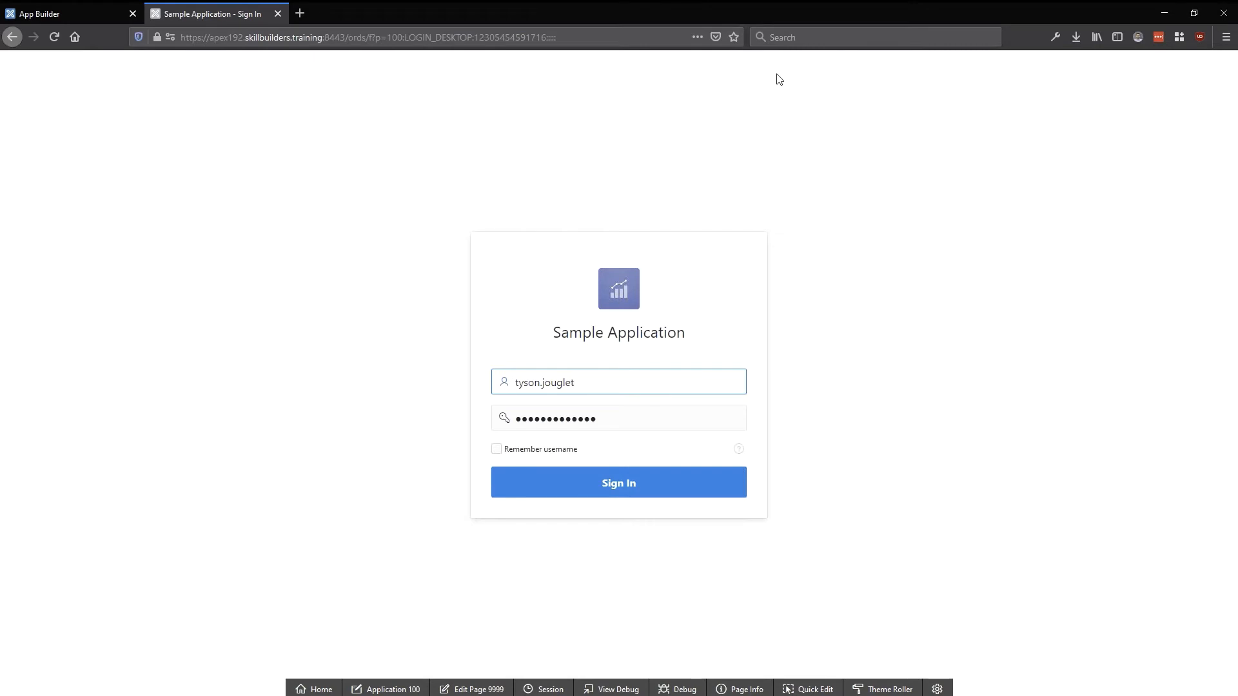
pyautogui.moveTo(859, 17)
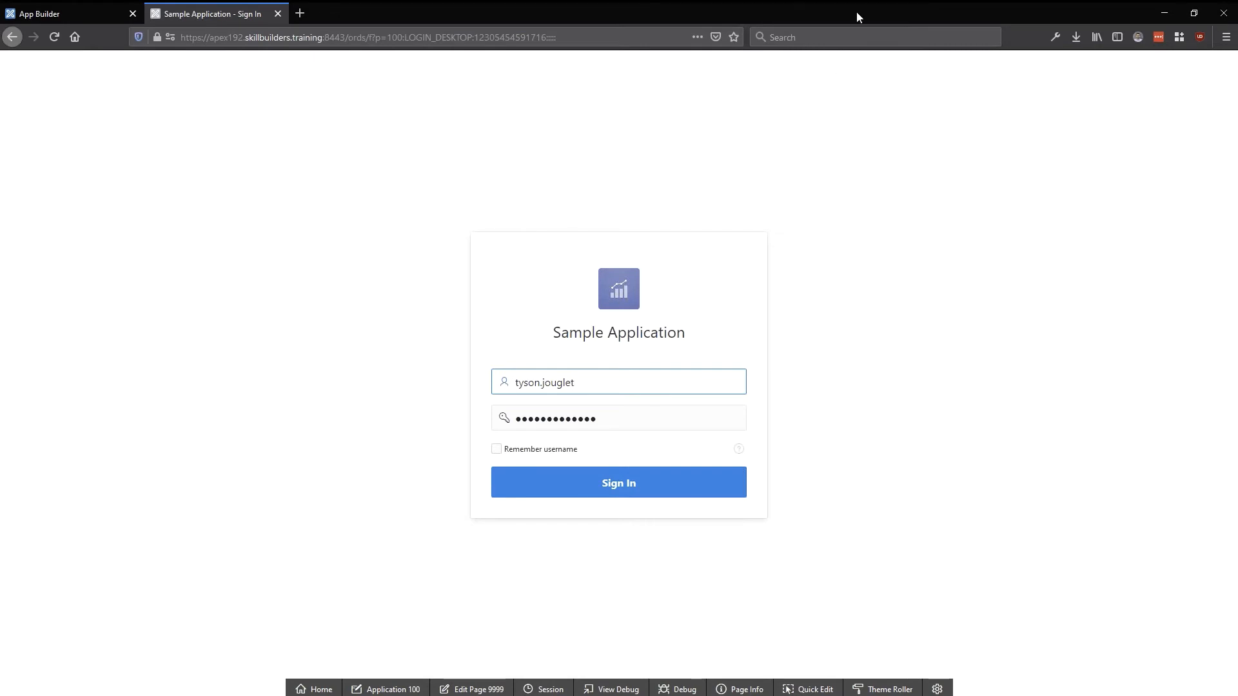
pyautogui.moveTo(803, 223)
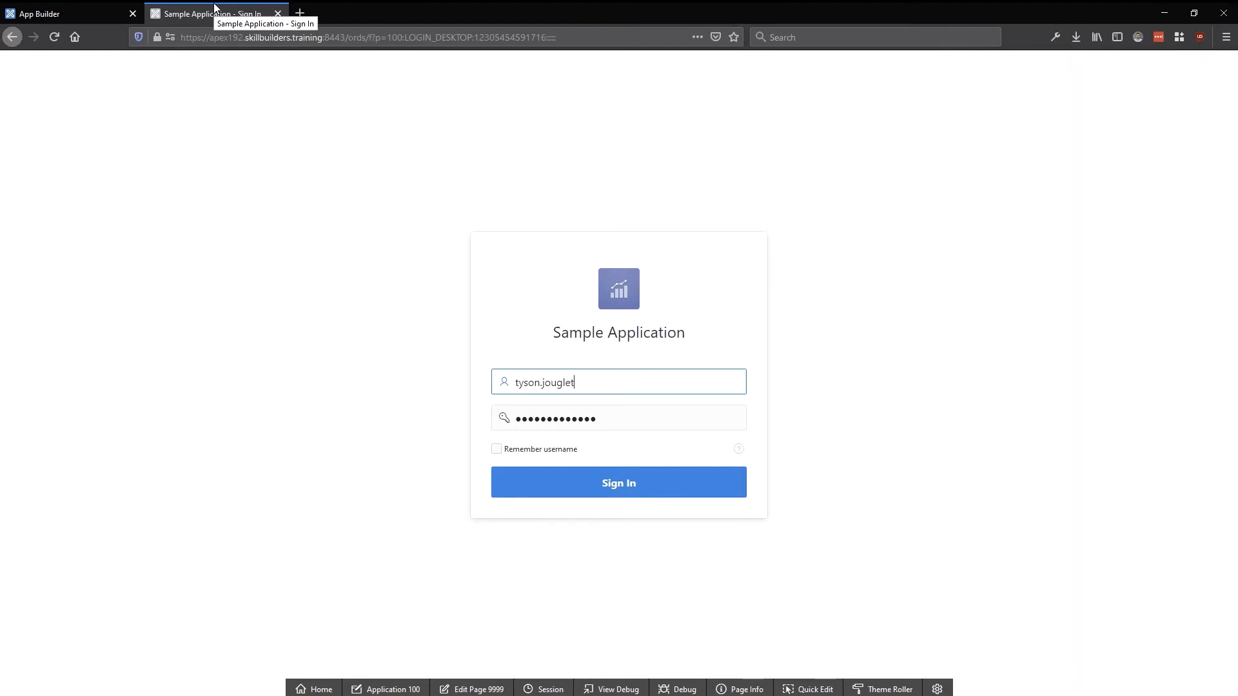
pyautogui.moveTo(249, 148)
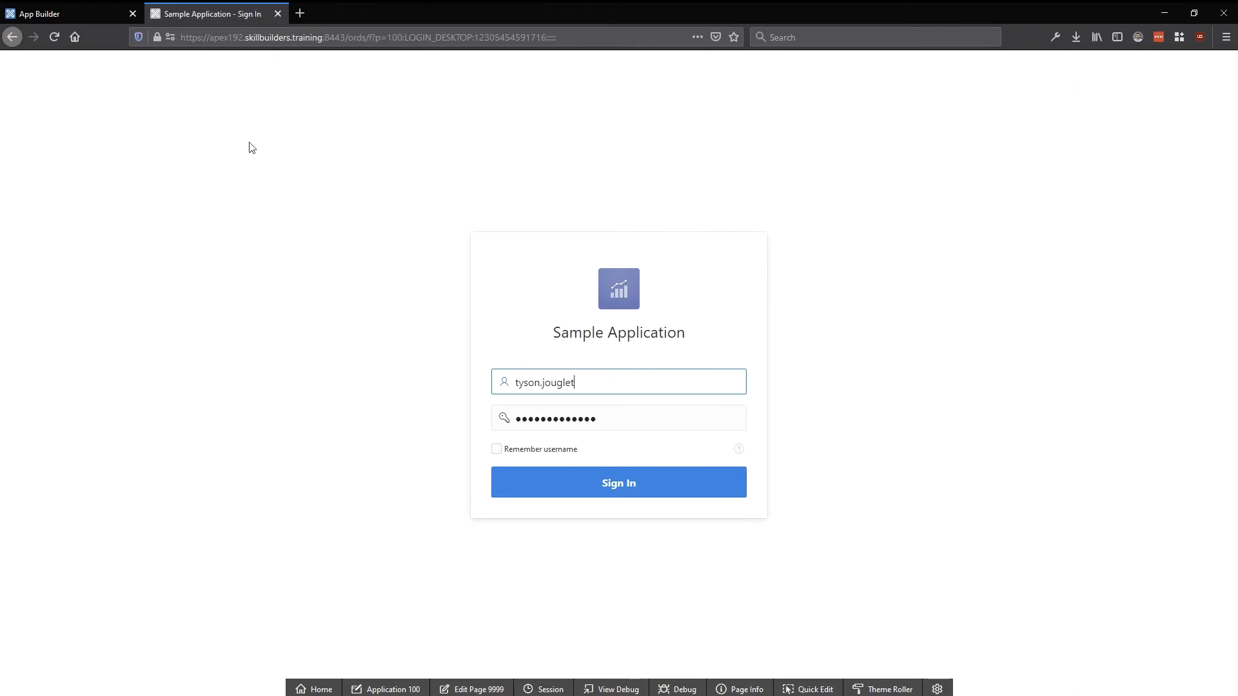
pyautogui.click(619, 482)
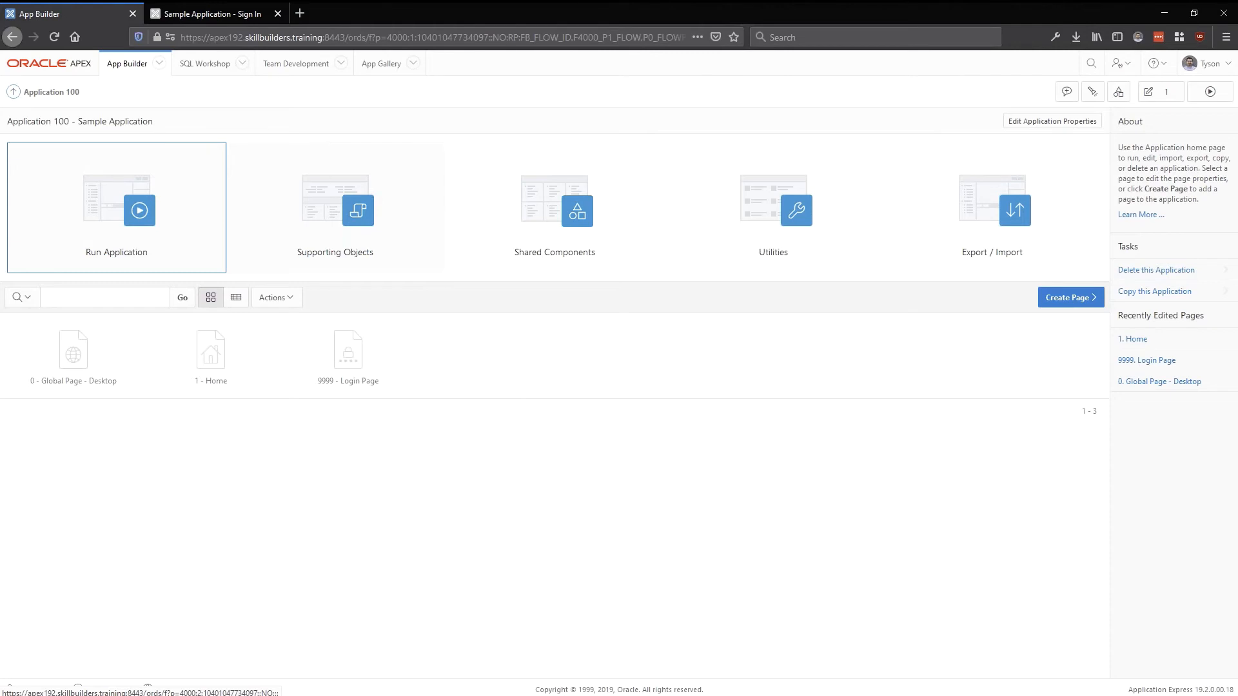
# Step: Open Sample Database Application from the App Builder applications list
pyautogui.click(127, 64)
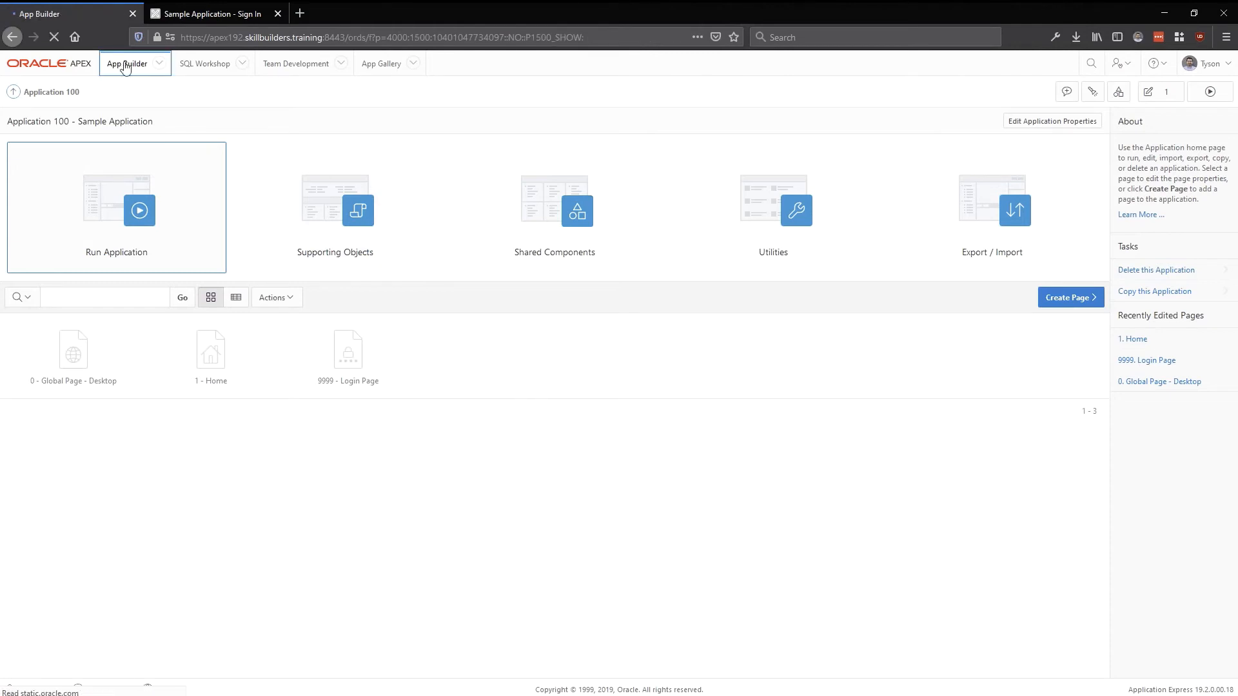
pyautogui.click(127, 63)
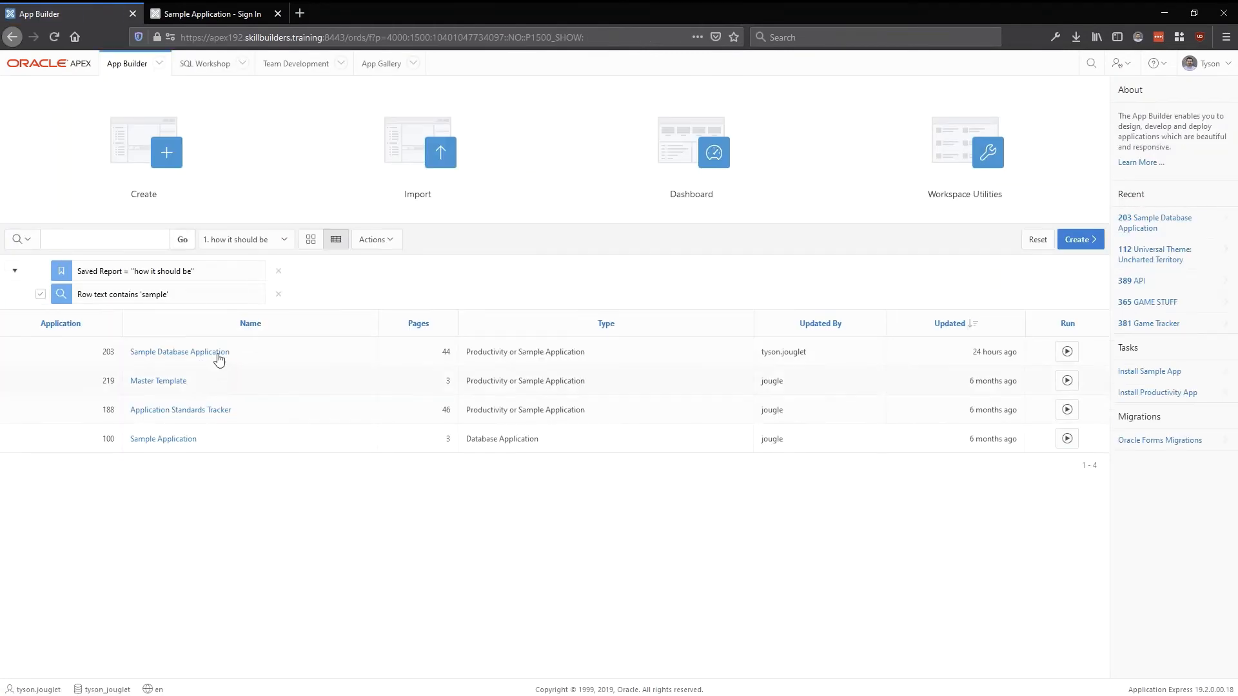
pyautogui.click(180, 352)
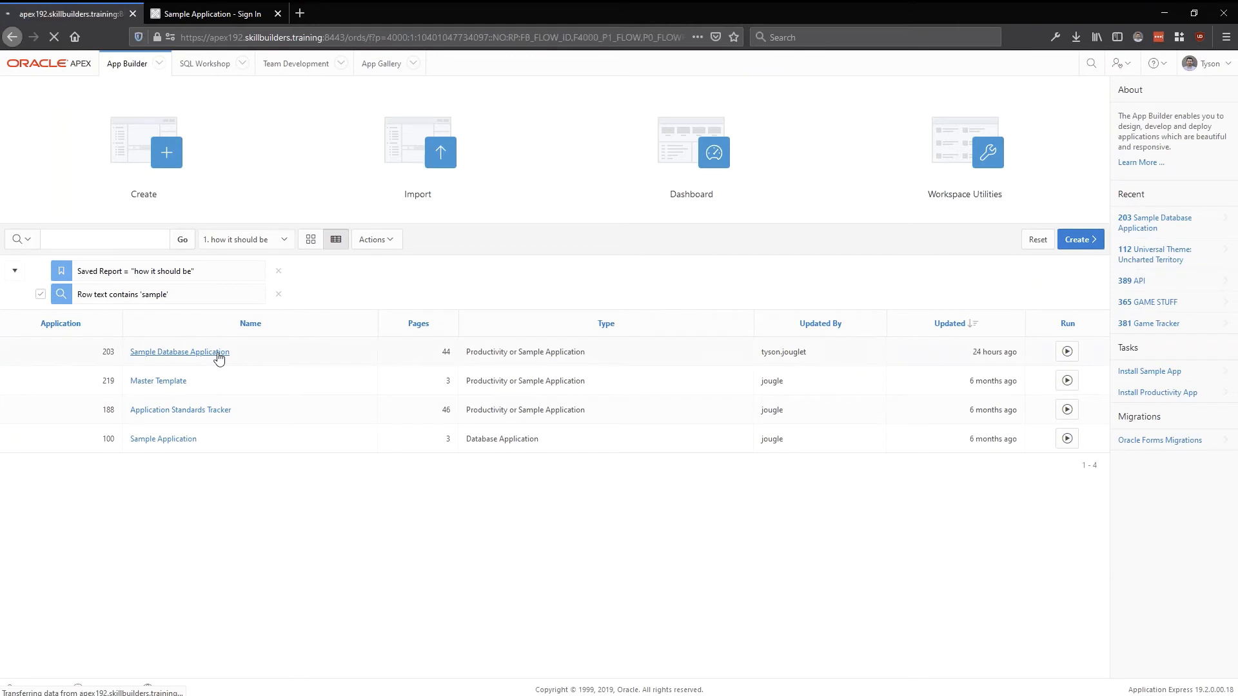
pyautogui.click(179, 351)
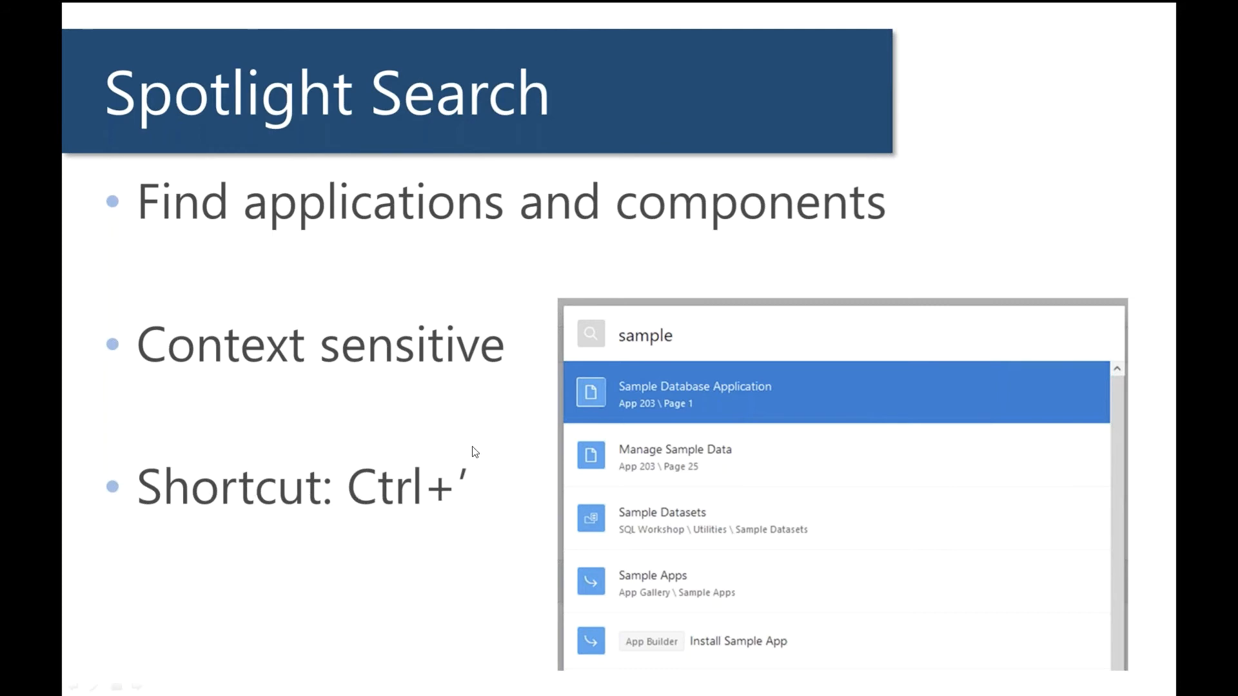
# Step: Leave the Spotlight Search slide and return to the browser
pyautogui.click(695, 392)
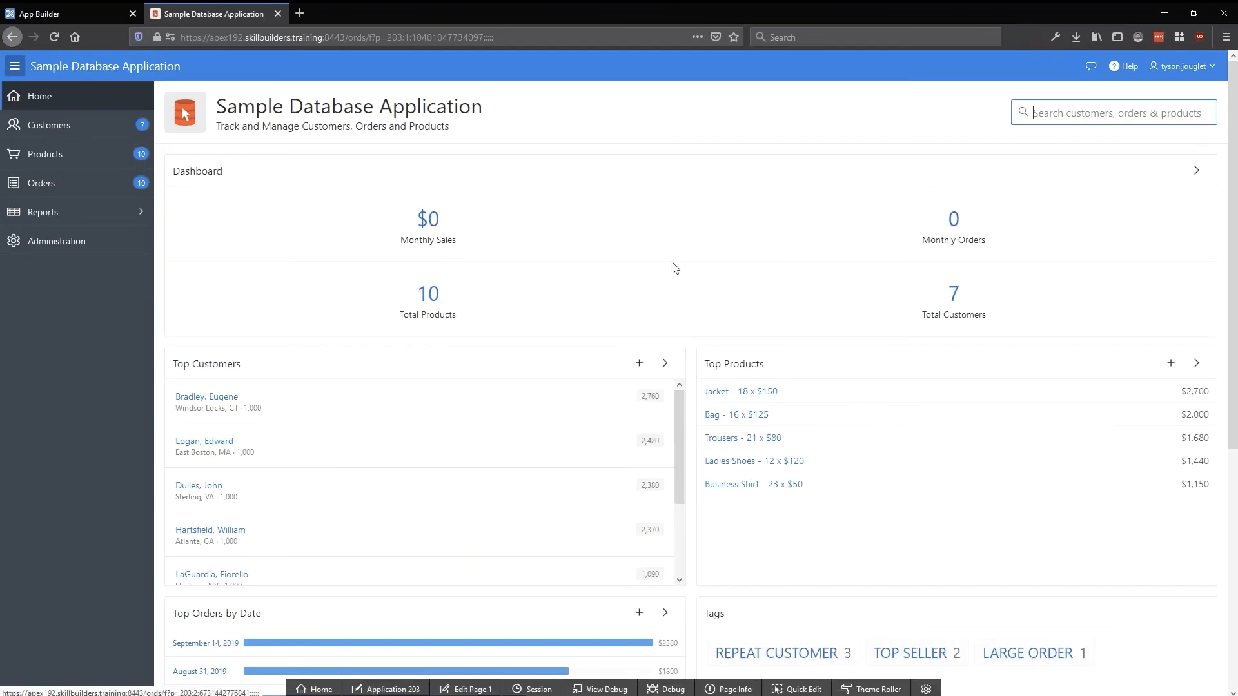
pyautogui.moveTo(620, 207)
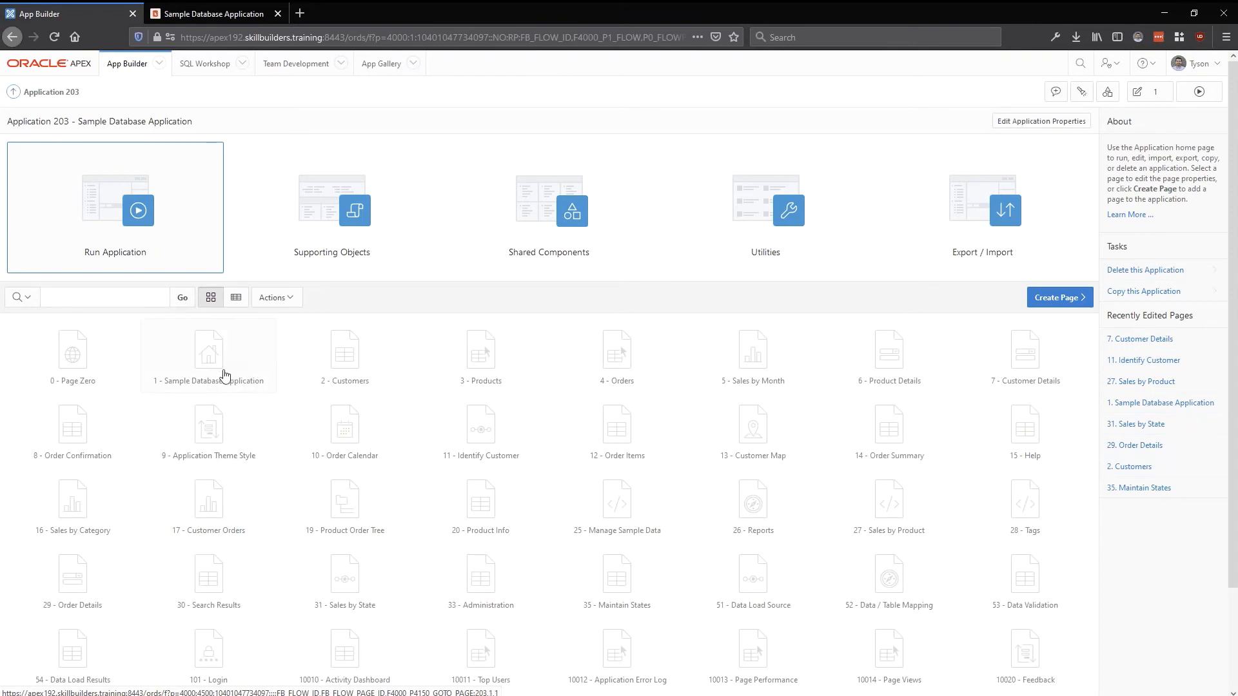
pyautogui.moveTo(391, 361)
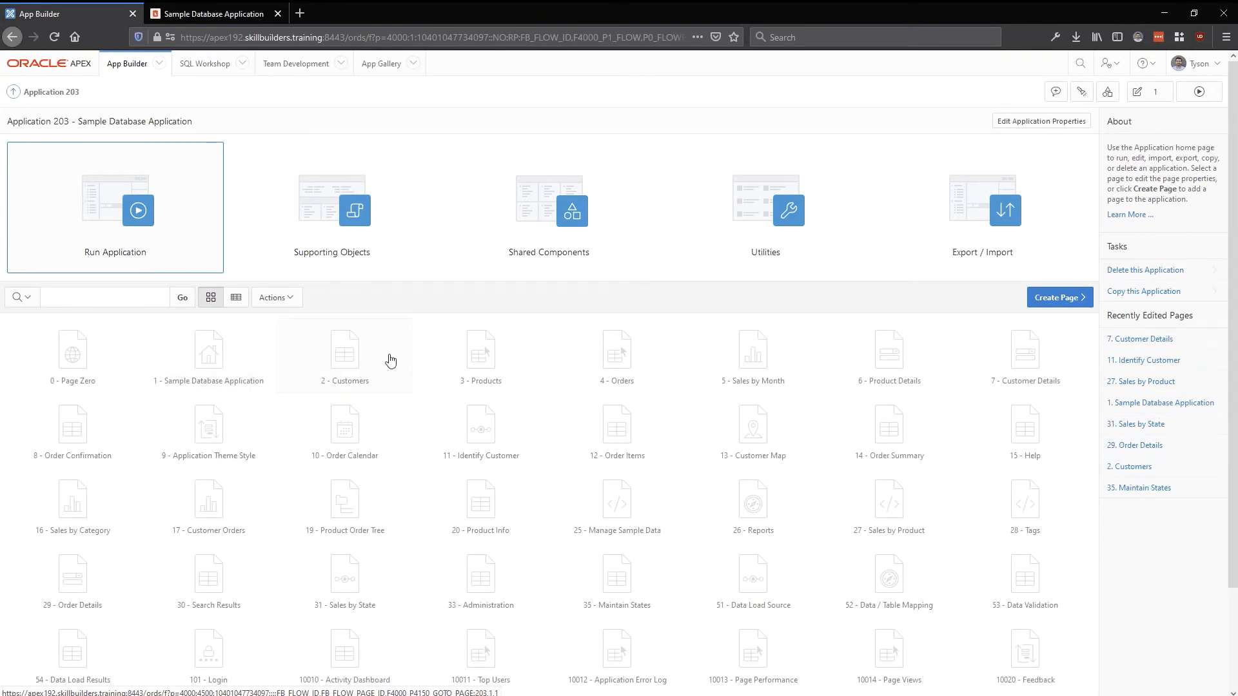
pyautogui.moveTo(823, 286)
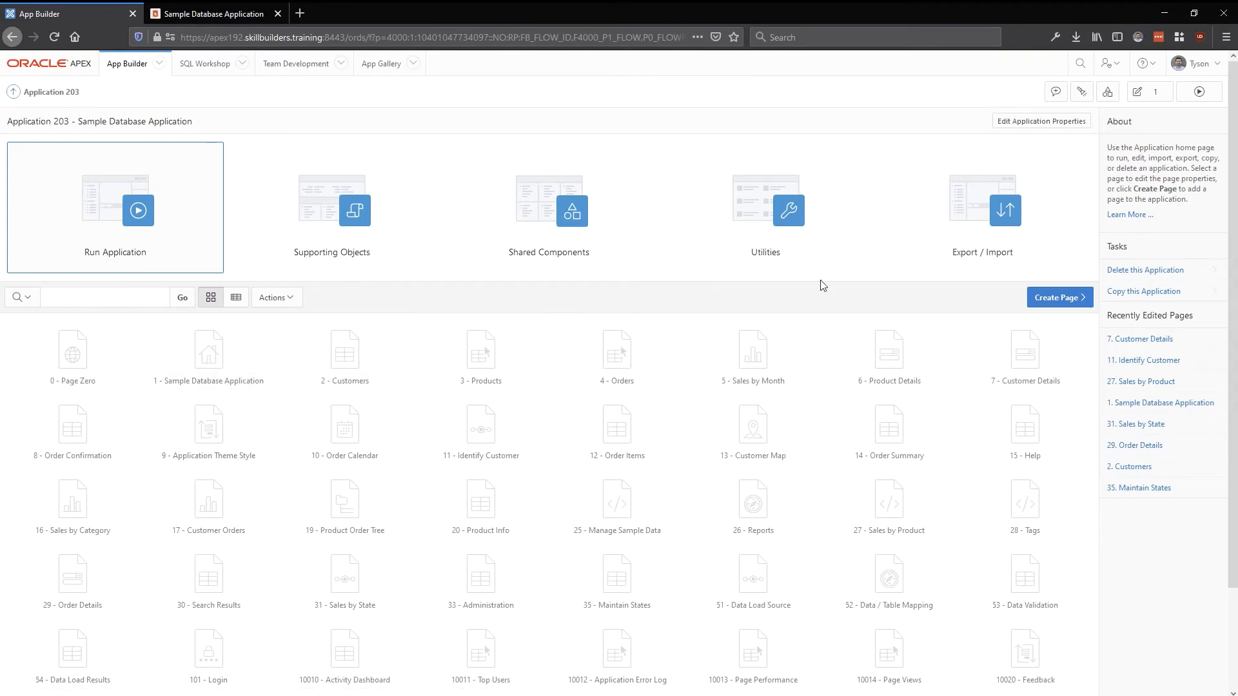
# Step: Search Spotlight for 'sample data' and open App 203 Page 1 in Page Designer
pyautogui.write('1')
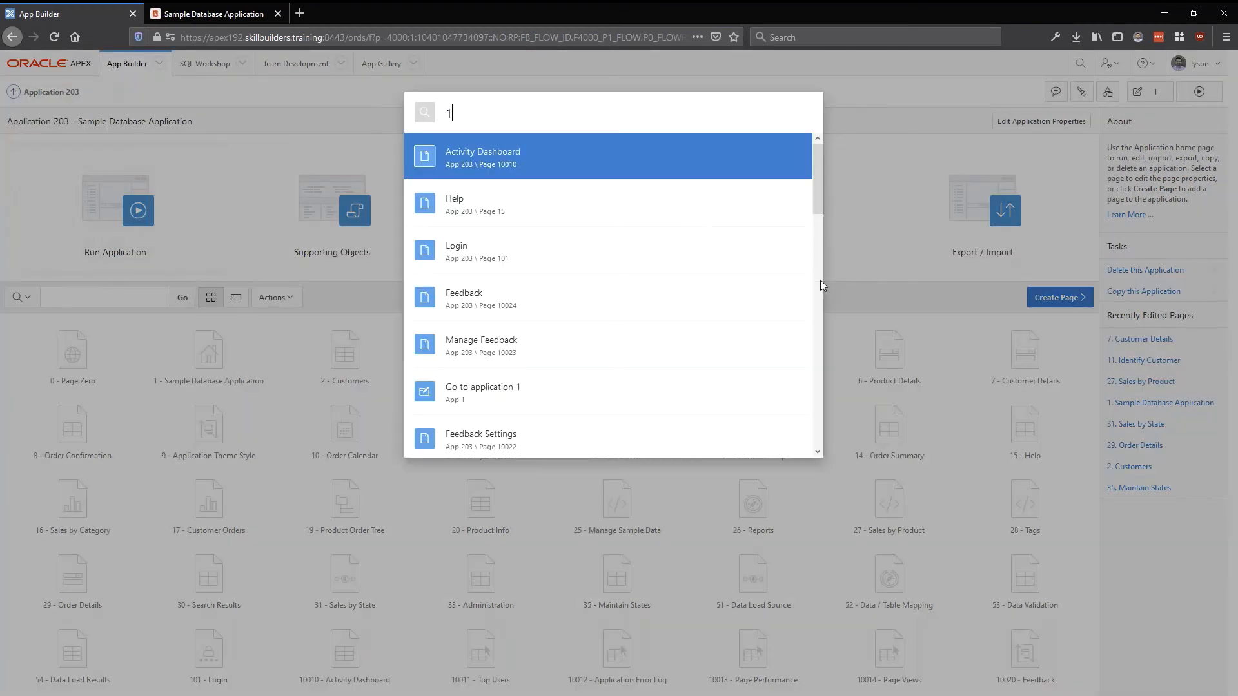
pyautogui.moveTo(549, 175)
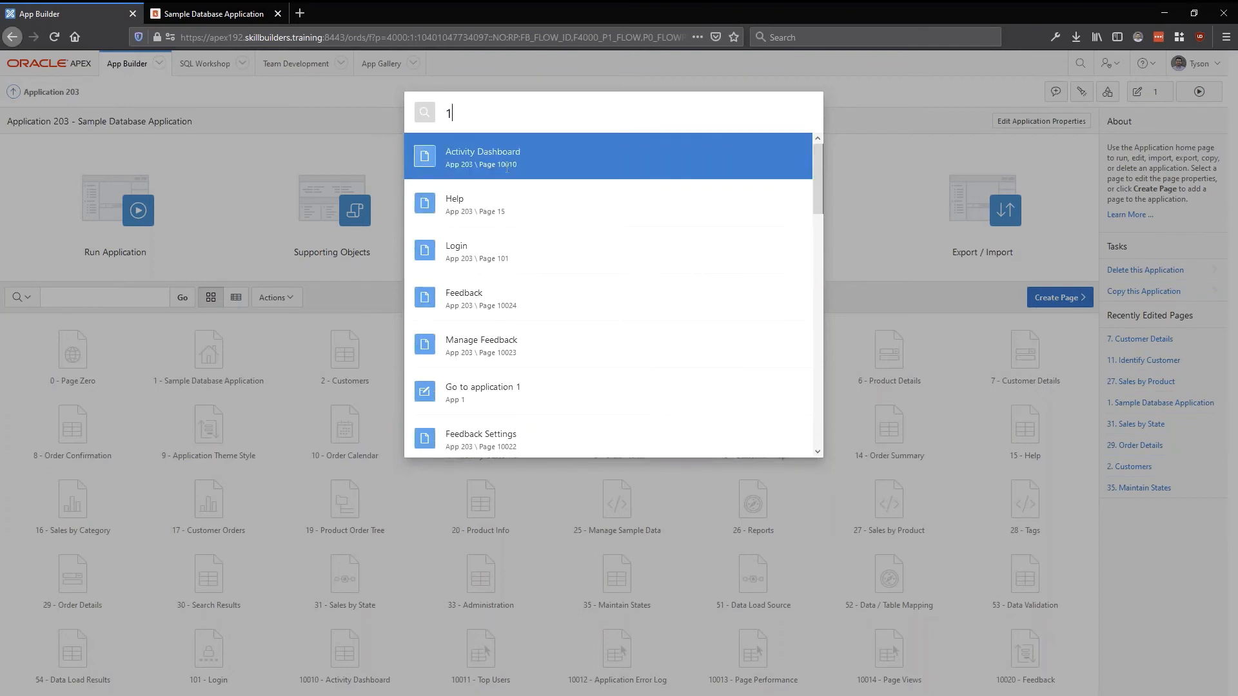
pyautogui.moveTo(552, 149)
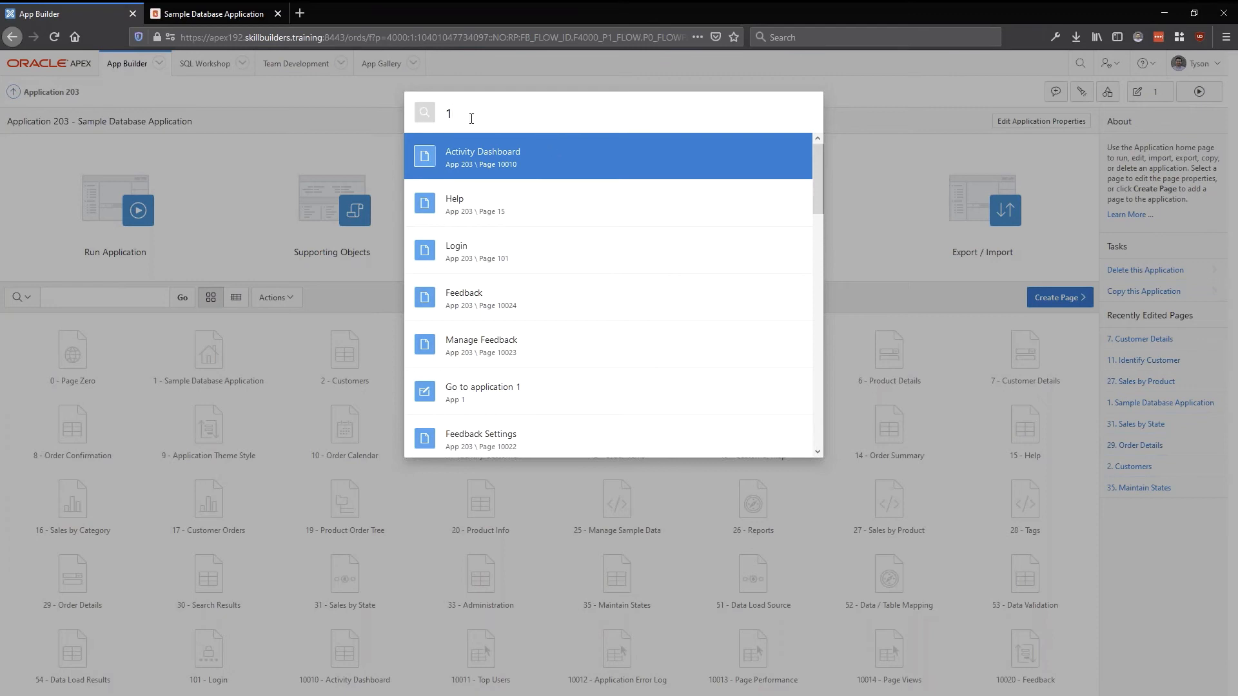
pyautogui.write('sample data')
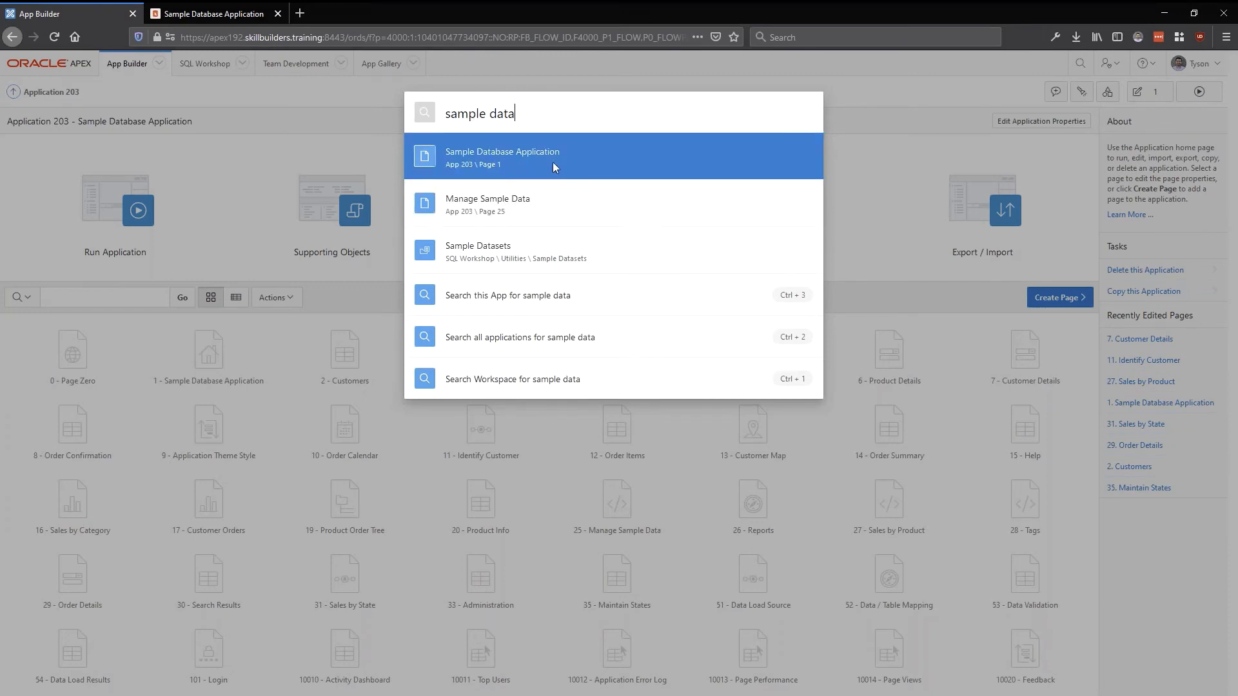
pyautogui.moveTo(638, 151)
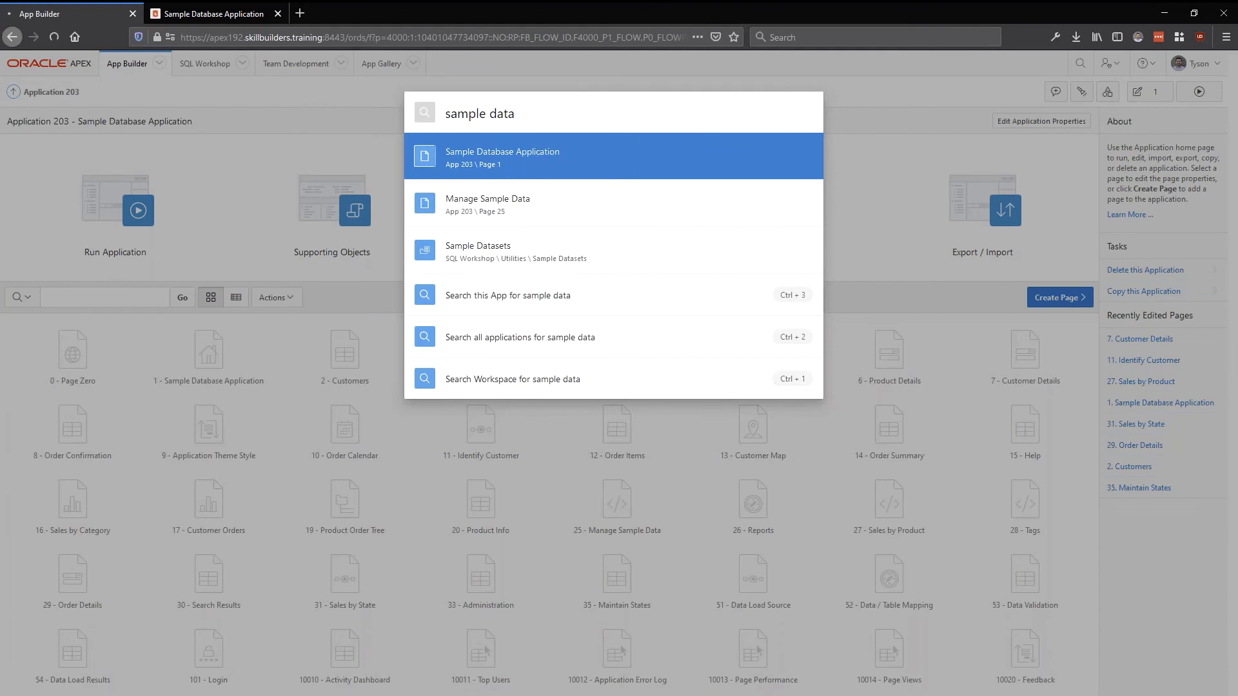
pyautogui.click(502, 156)
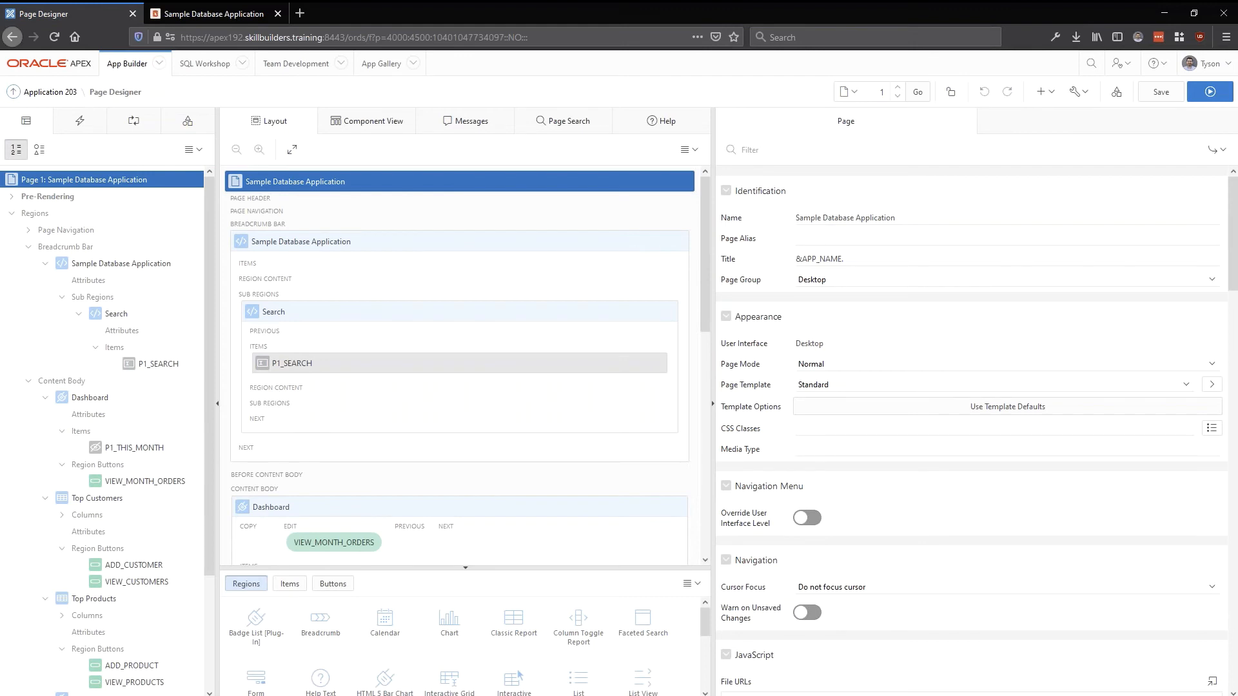
# Step: Search Spotlight for 'dash' and select the Dashboard region
pyautogui.write('das')
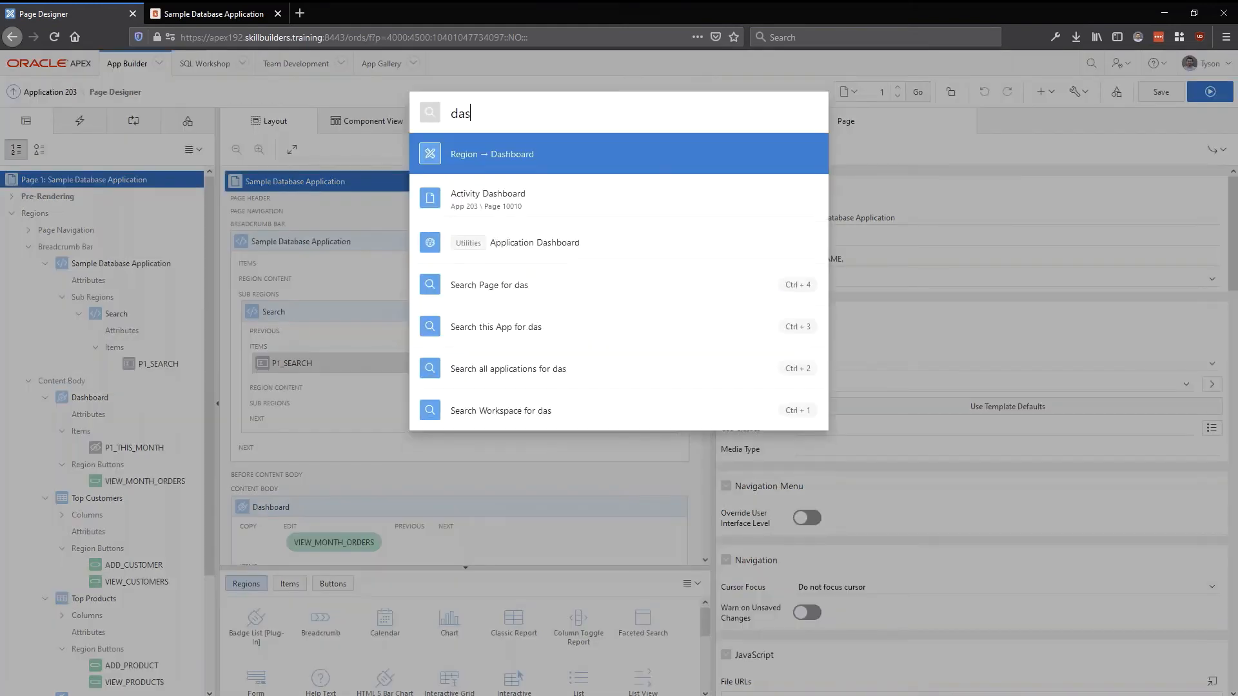
pyautogui.write('h')
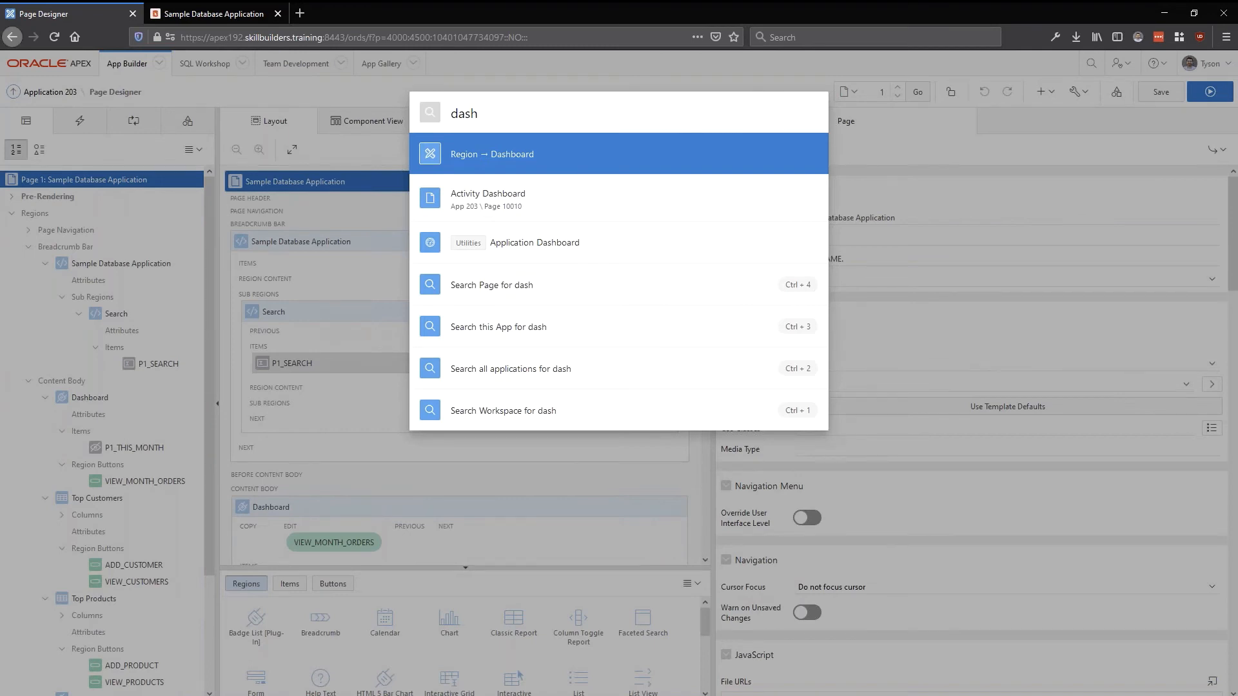
pyautogui.click(492, 154)
pyautogui.write('mont')
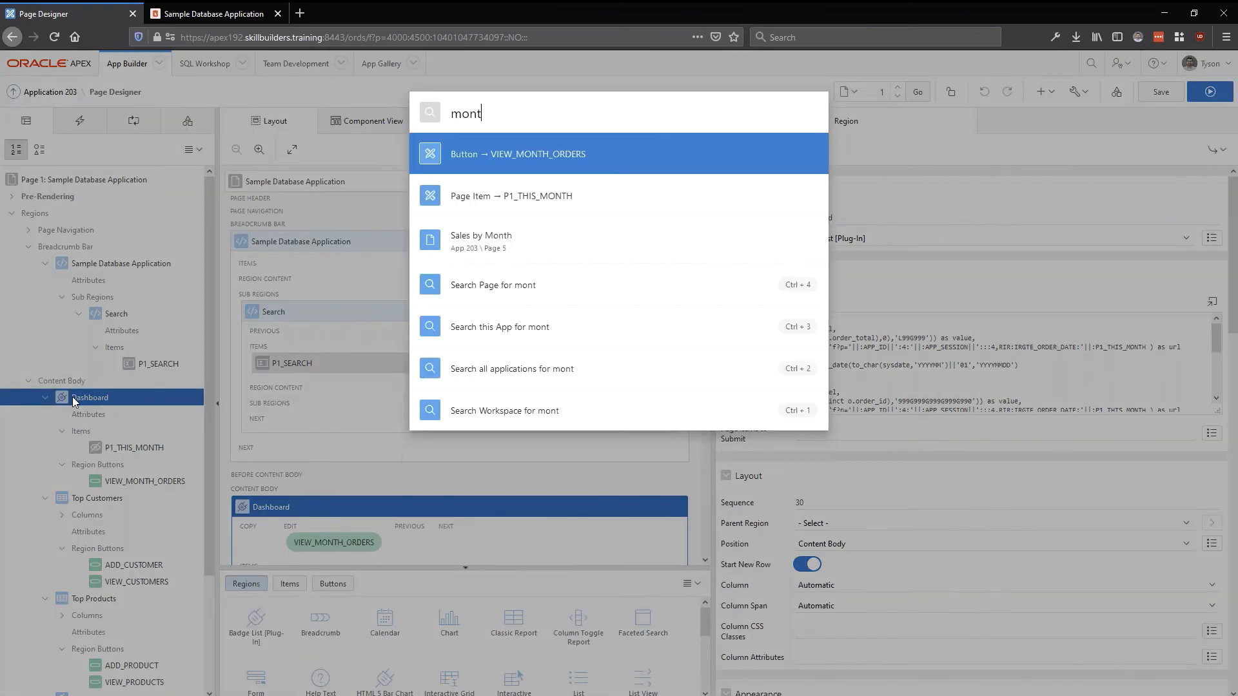
# Step: Complete the 'month' search and select the P1_THIS_MONTH page item
pyautogui.write('h')
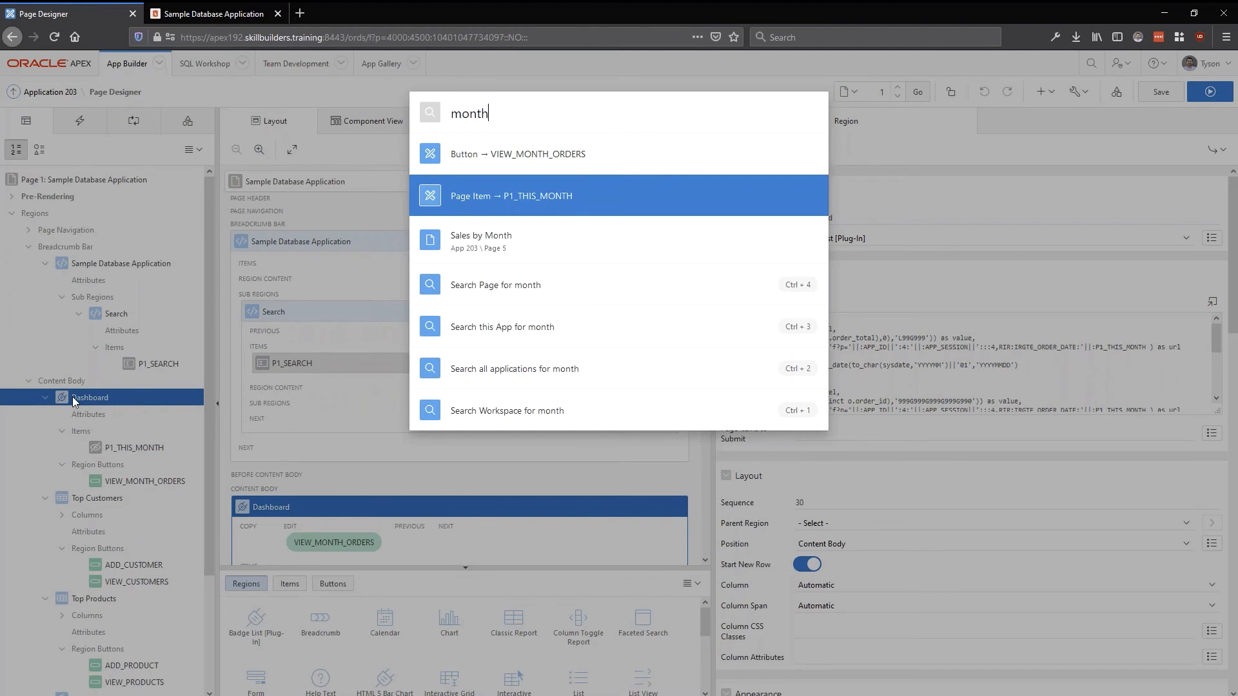
pyautogui.click(511, 195)
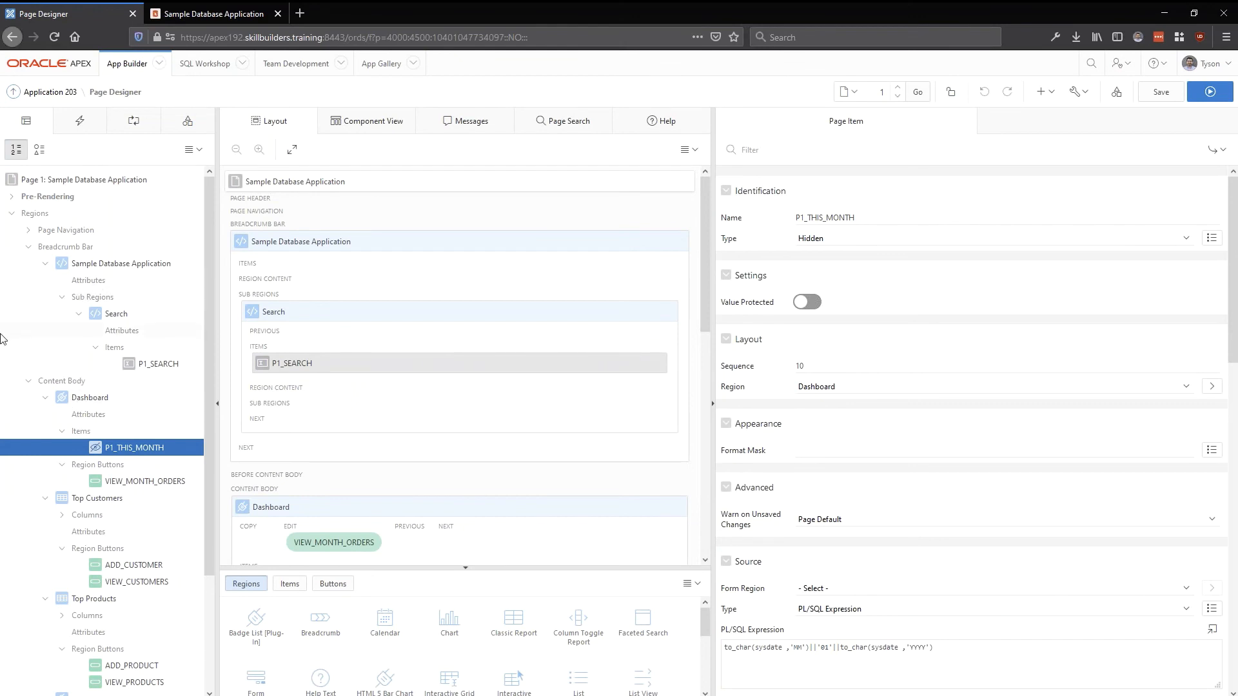
pyautogui.moveTo(535, 433)
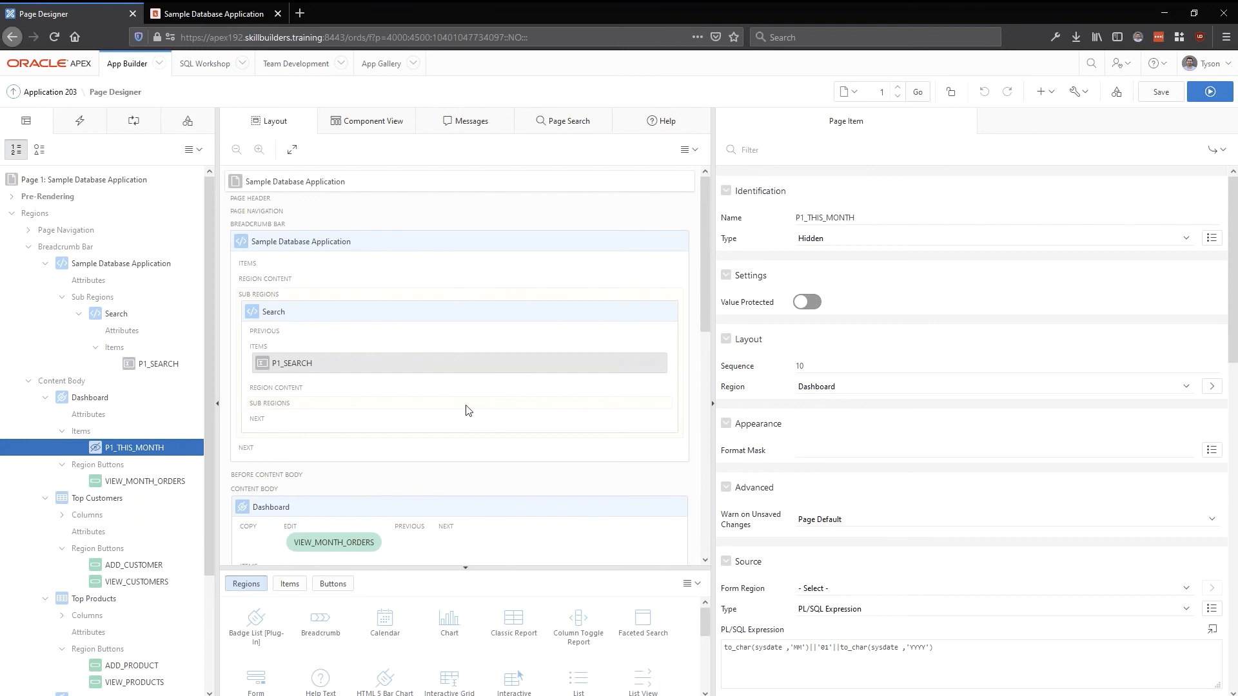
# Step: Search 'auth' in Spotlight Search to reach Application 203's Authorization Schemes list
pyautogui.write('auth')
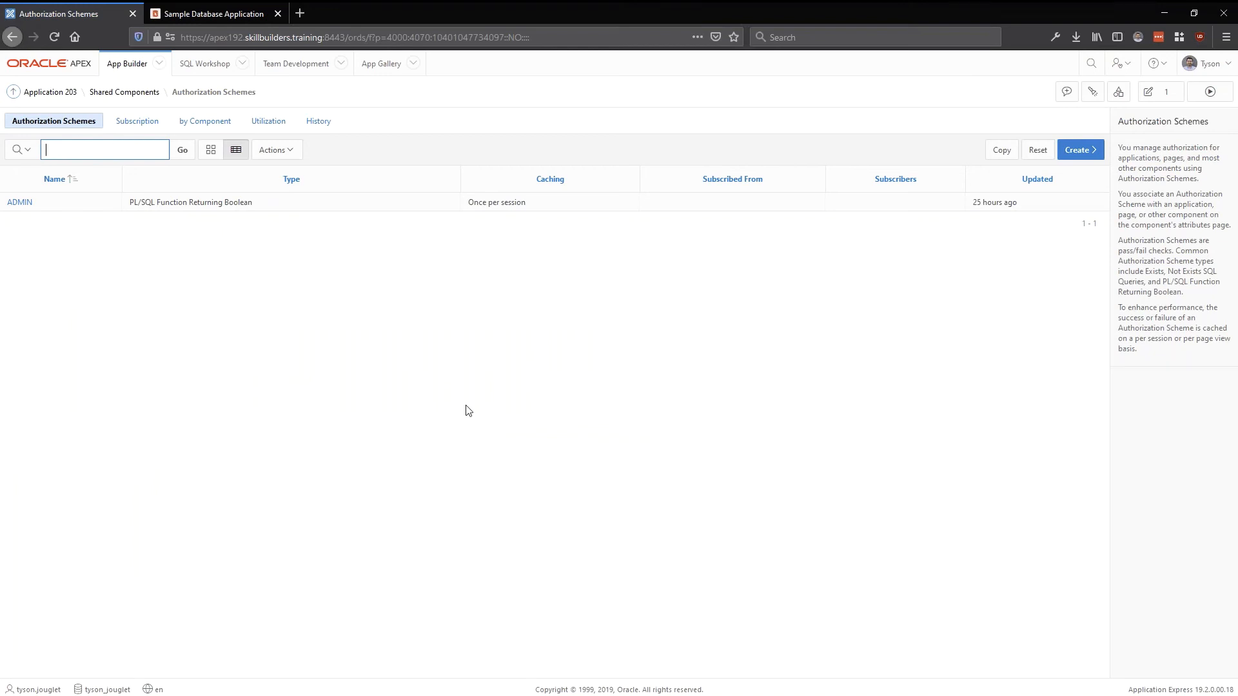
pyautogui.moveTo(601, 310)
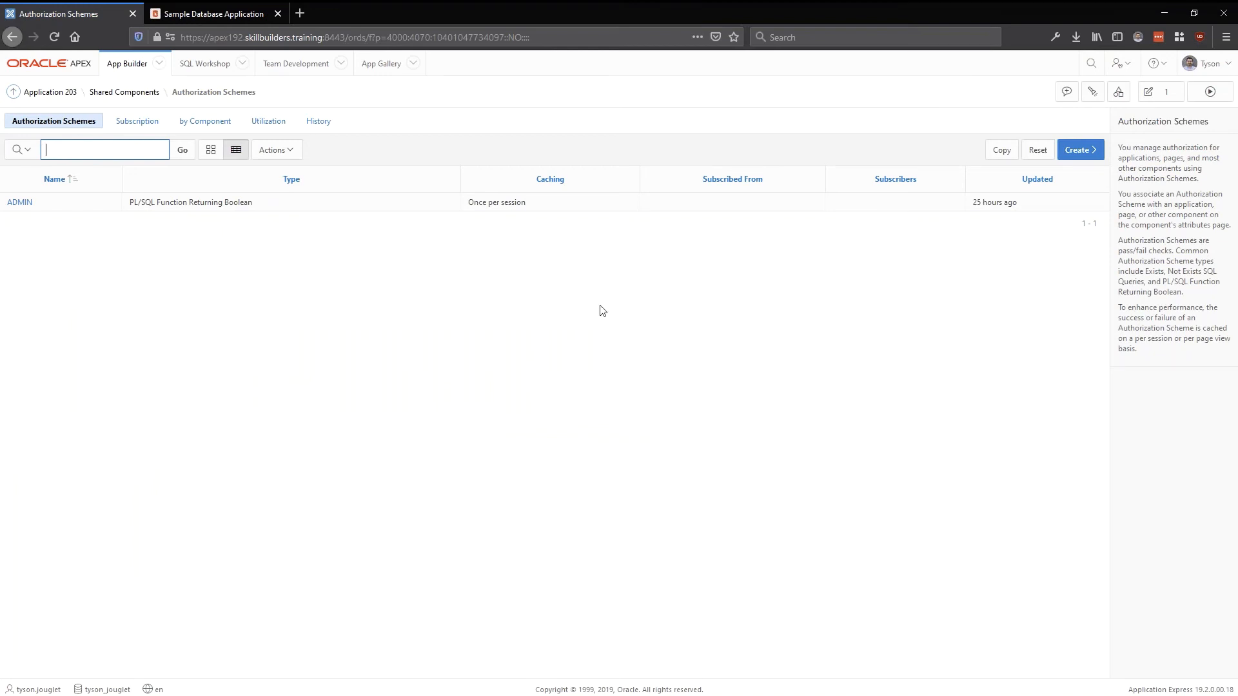
pyautogui.moveTo(1150, 92)
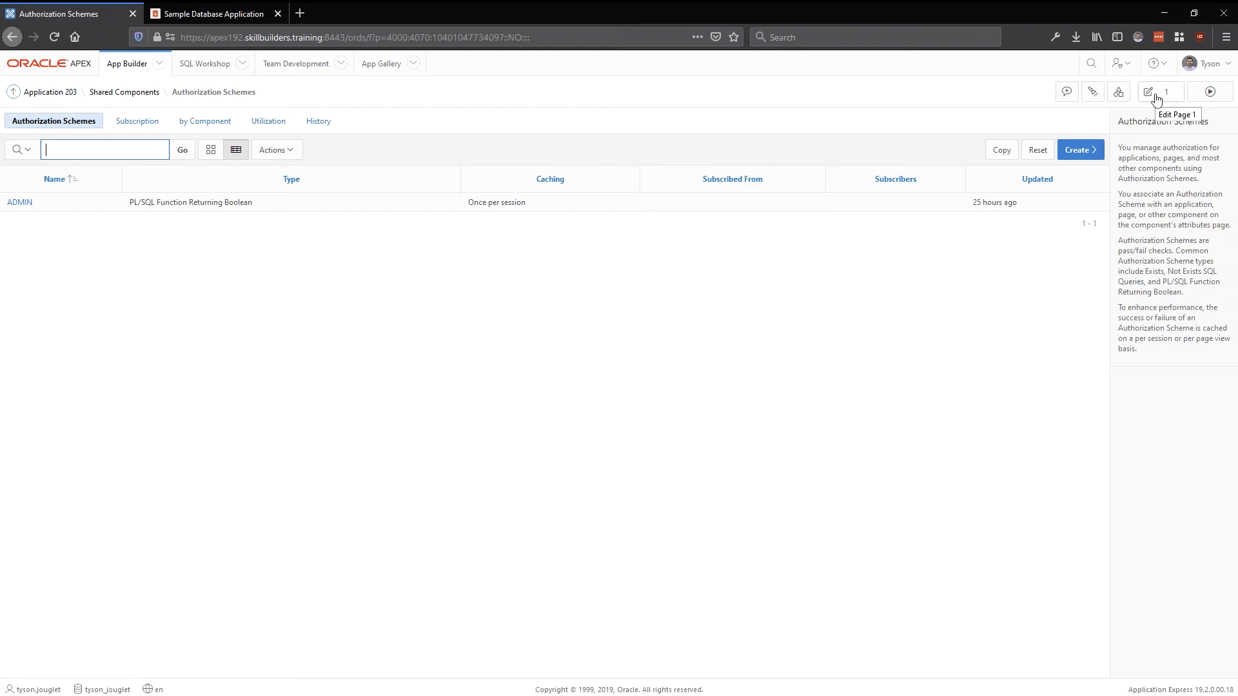
# Step: Reopen page 1 in Page Designer and widen the Rendering tree pane
pyautogui.click(1150, 91)
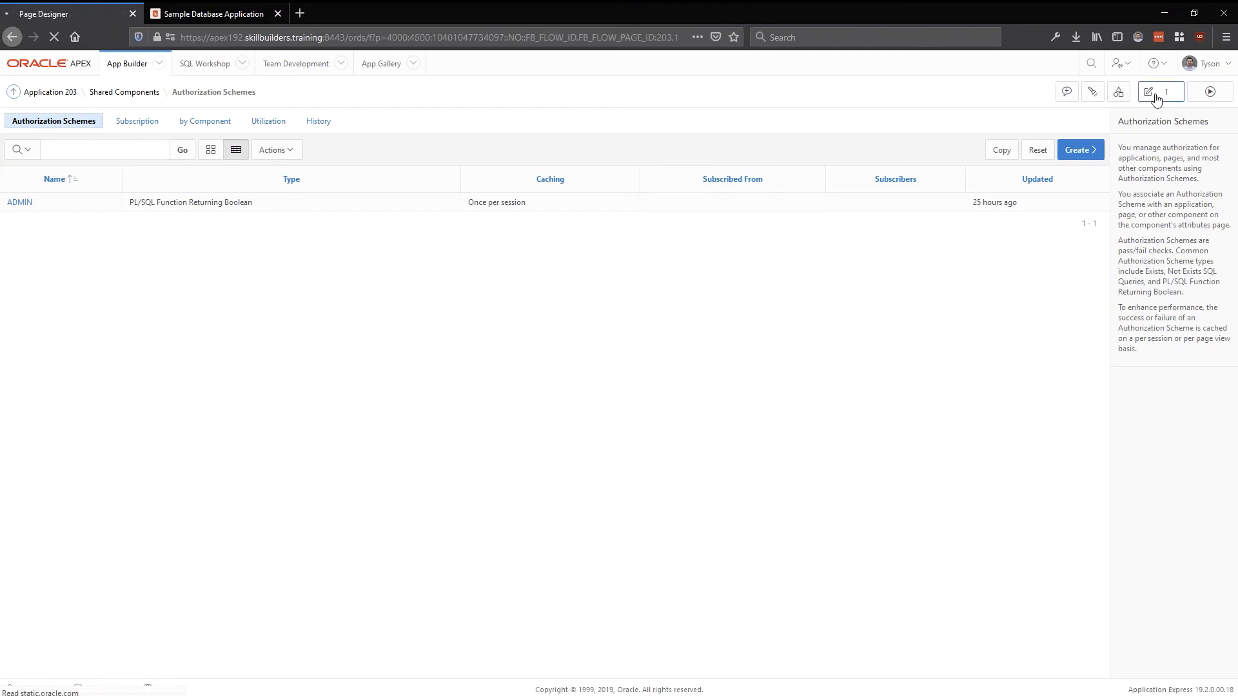
pyautogui.click(1156, 91)
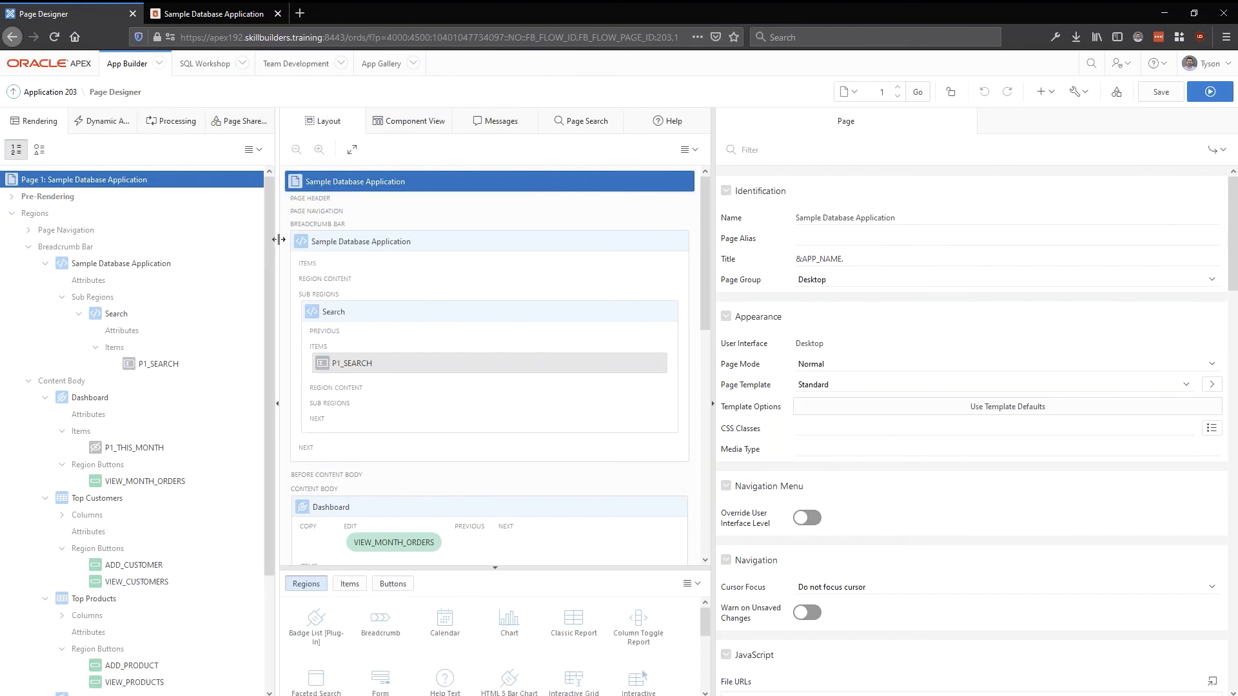
pyautogui.moveTo(278, 239); pyautogui.dragTo(303, 239)
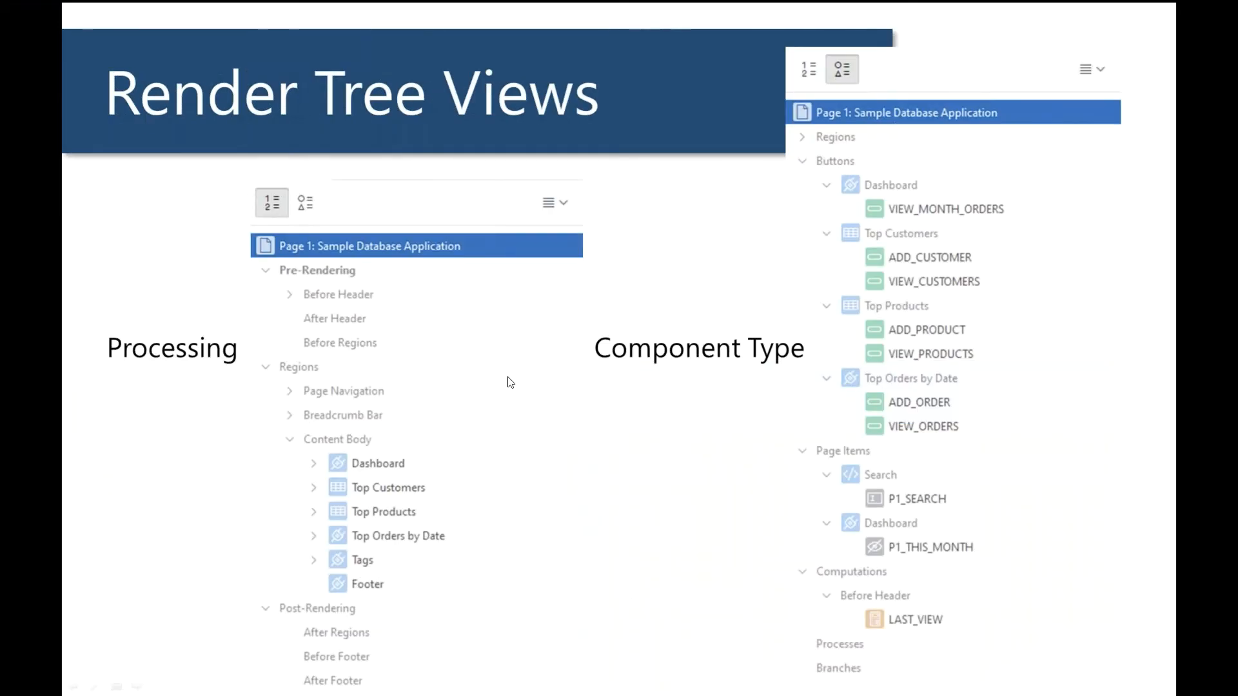
pyautogui.moveTo(341, 376)
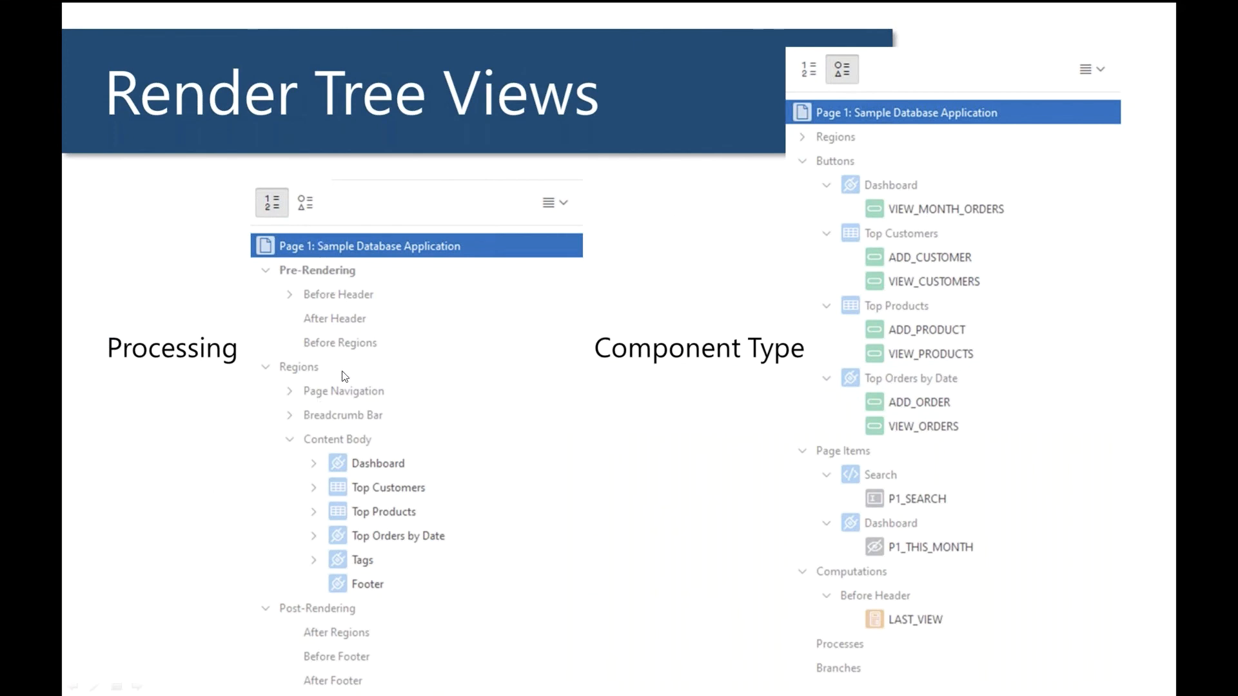
pyautogui.moveTo(158, 361)
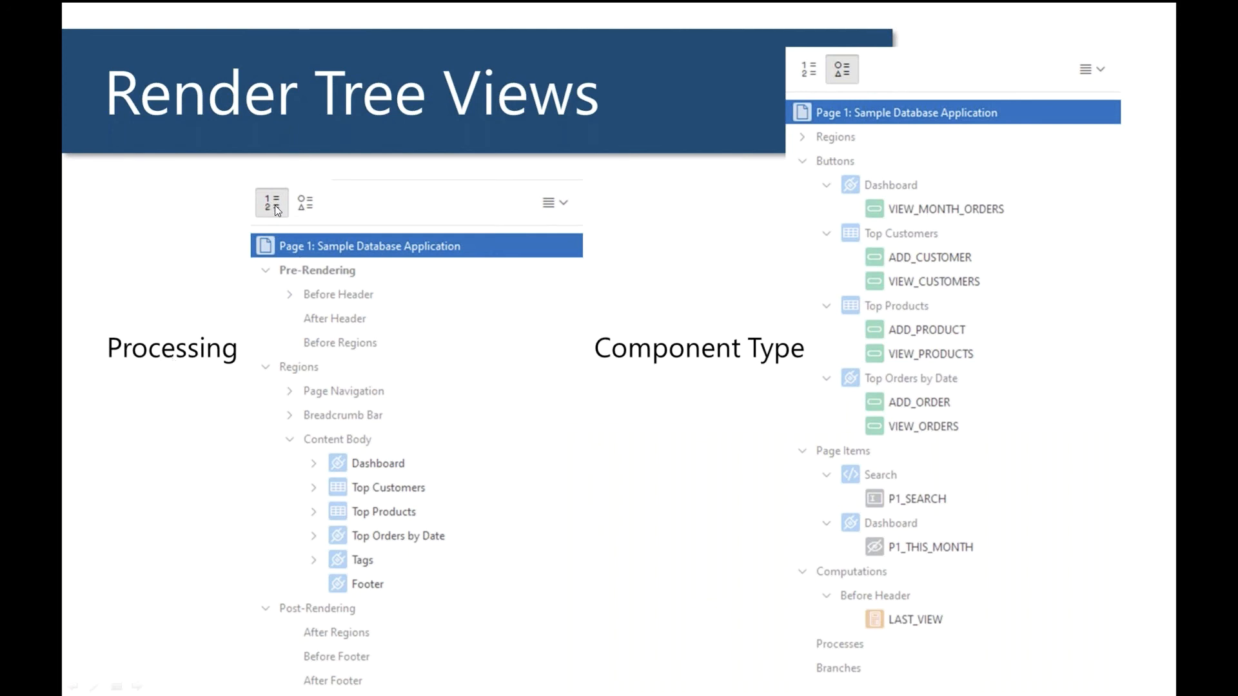
# Step: Show the Render Tree Views slide comparing Processing and Component Type trees
pyautogui.click(267, 202)
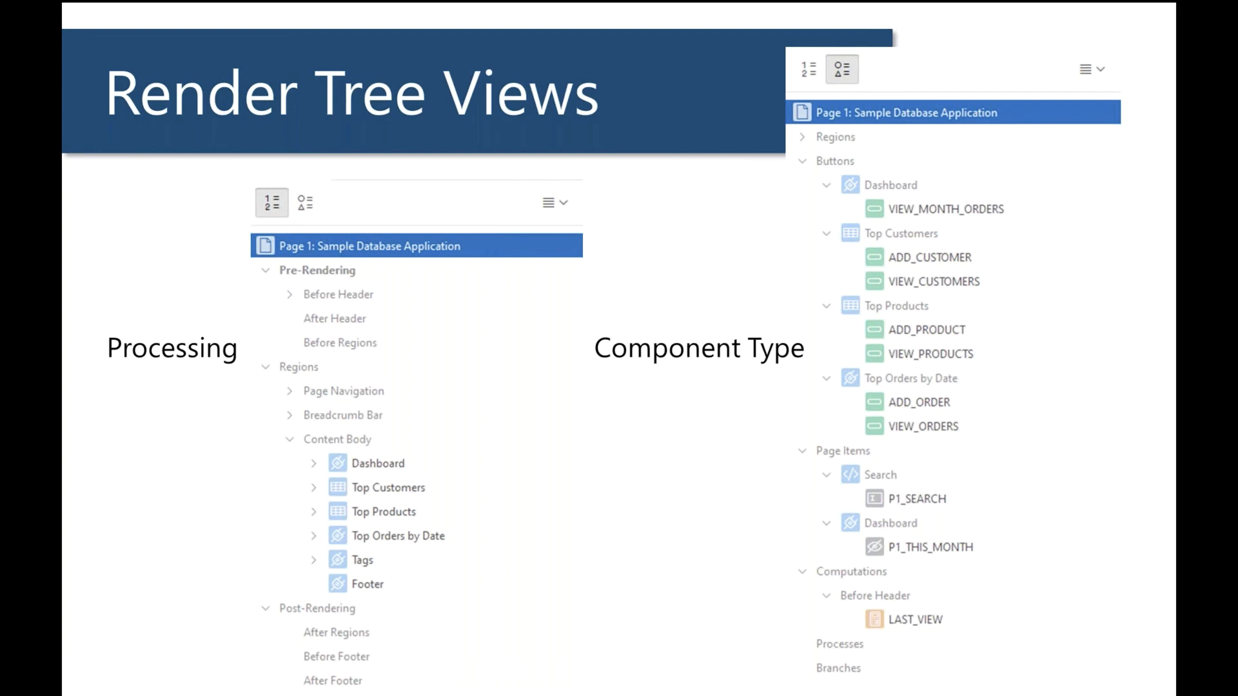
pyautogui.moveTo(745, 14)
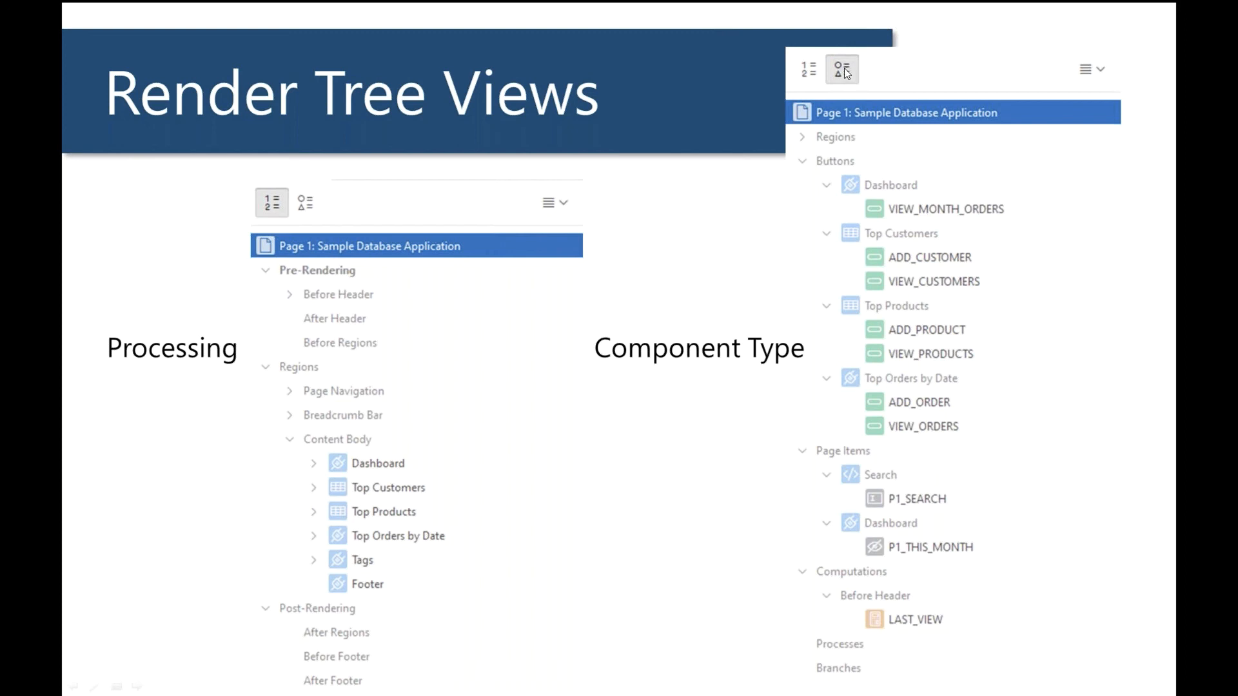
pyautogui.moveTo(847, 75)
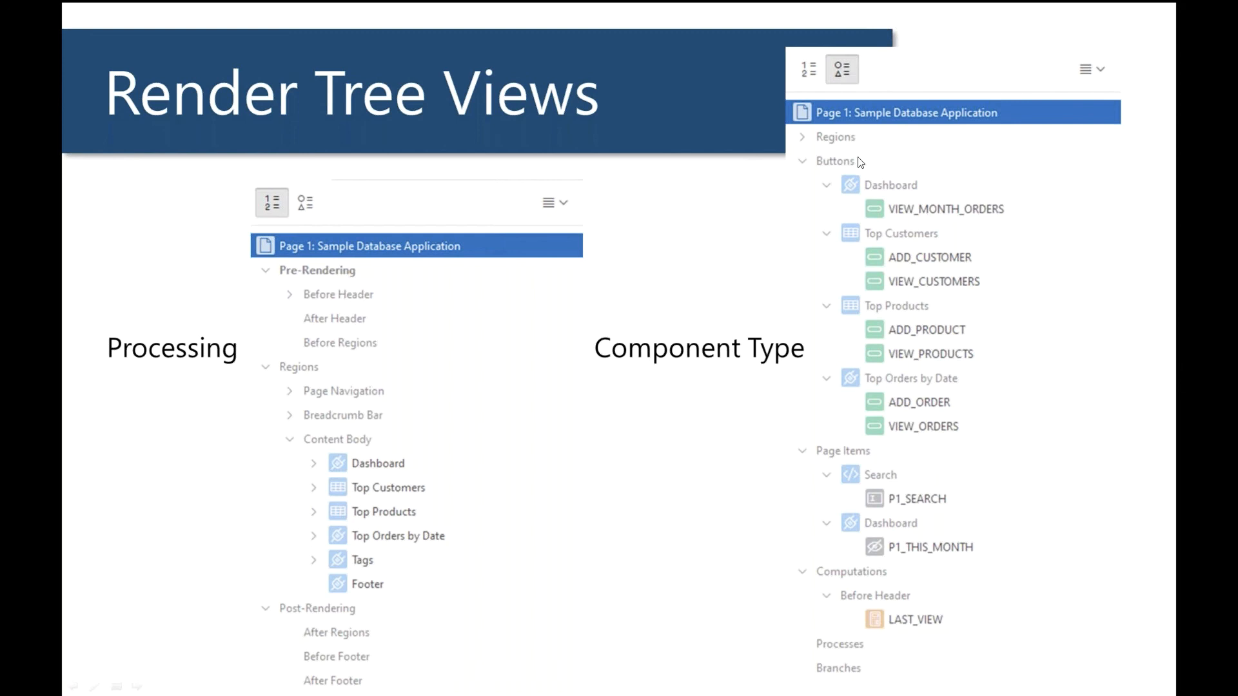
pyautogui.moveTo(841, 158)
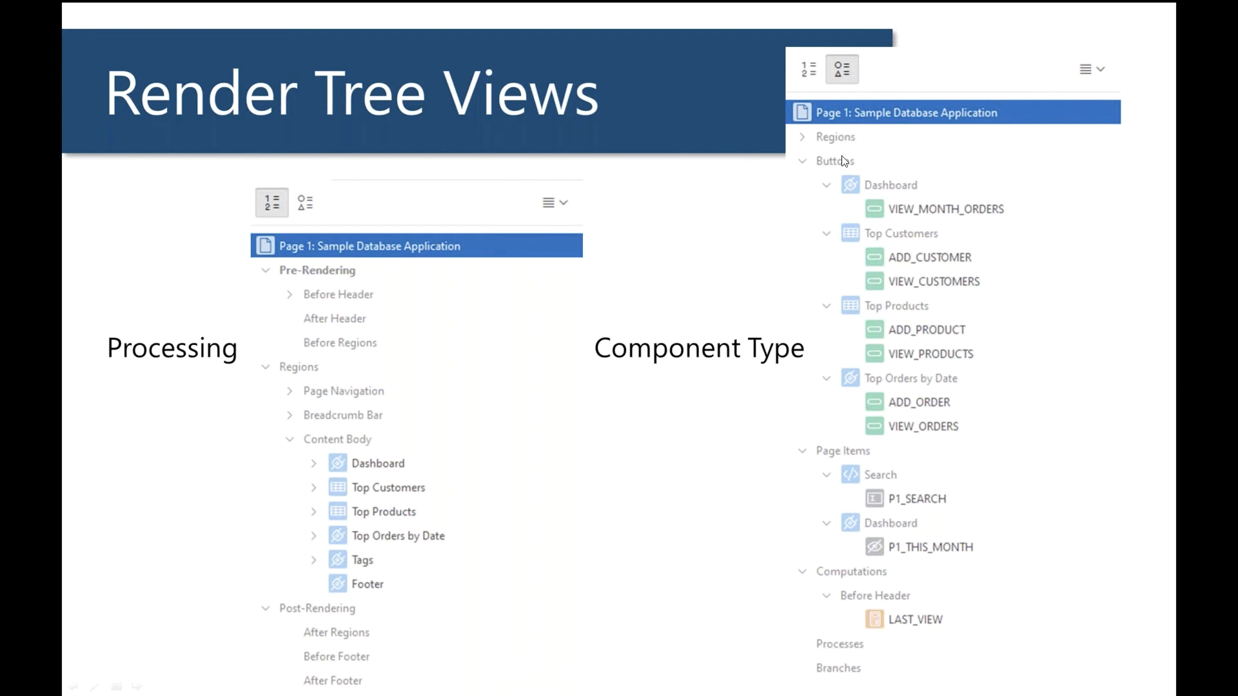
pyautogui.moveTo(924, 598)
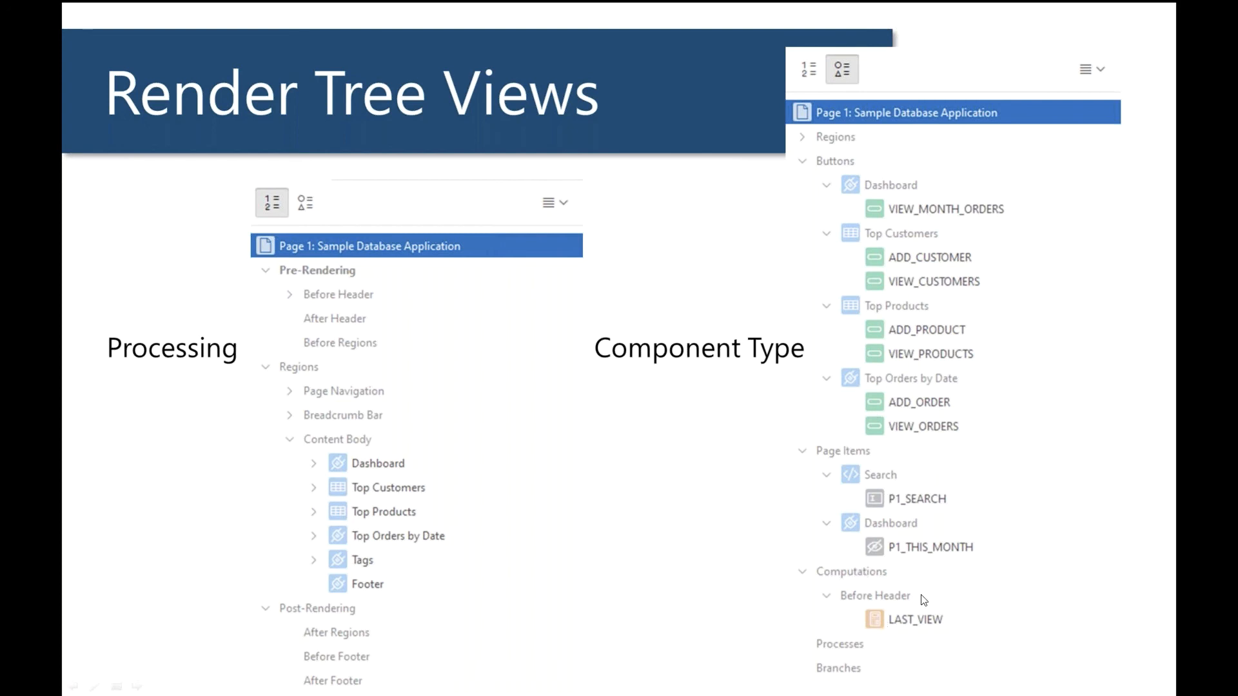
pyautogui.moveTo(862, 682)
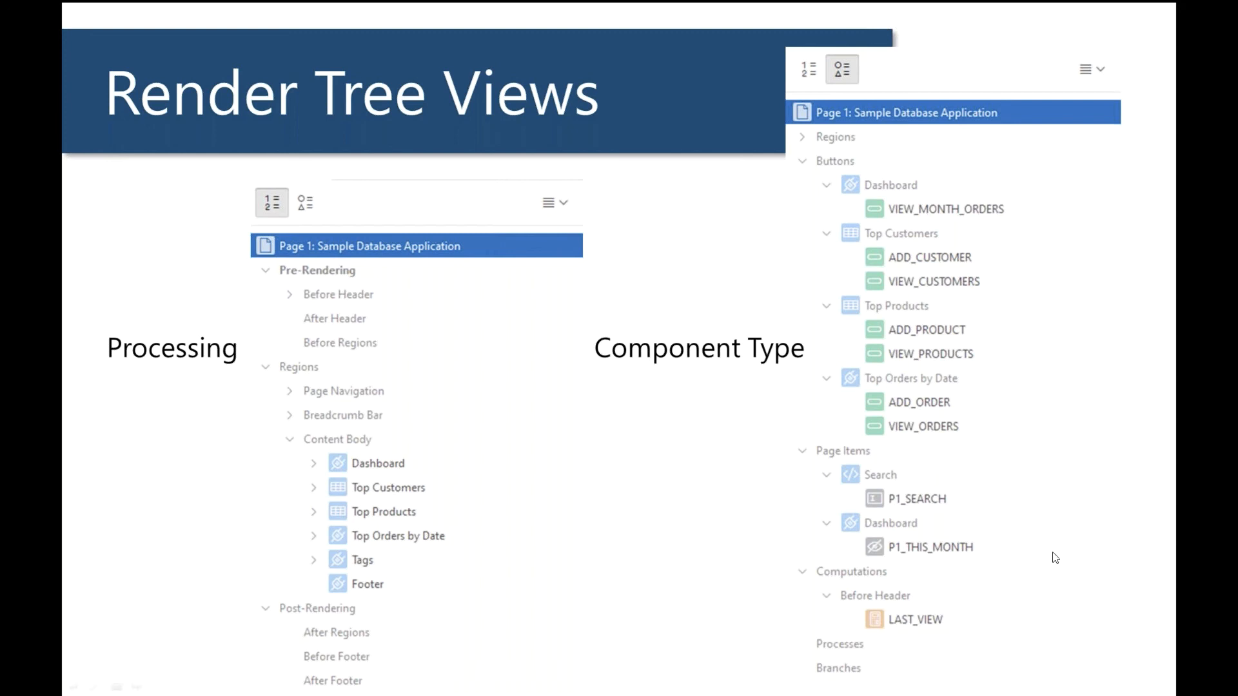
pyautogui.moveTo(392, 659)
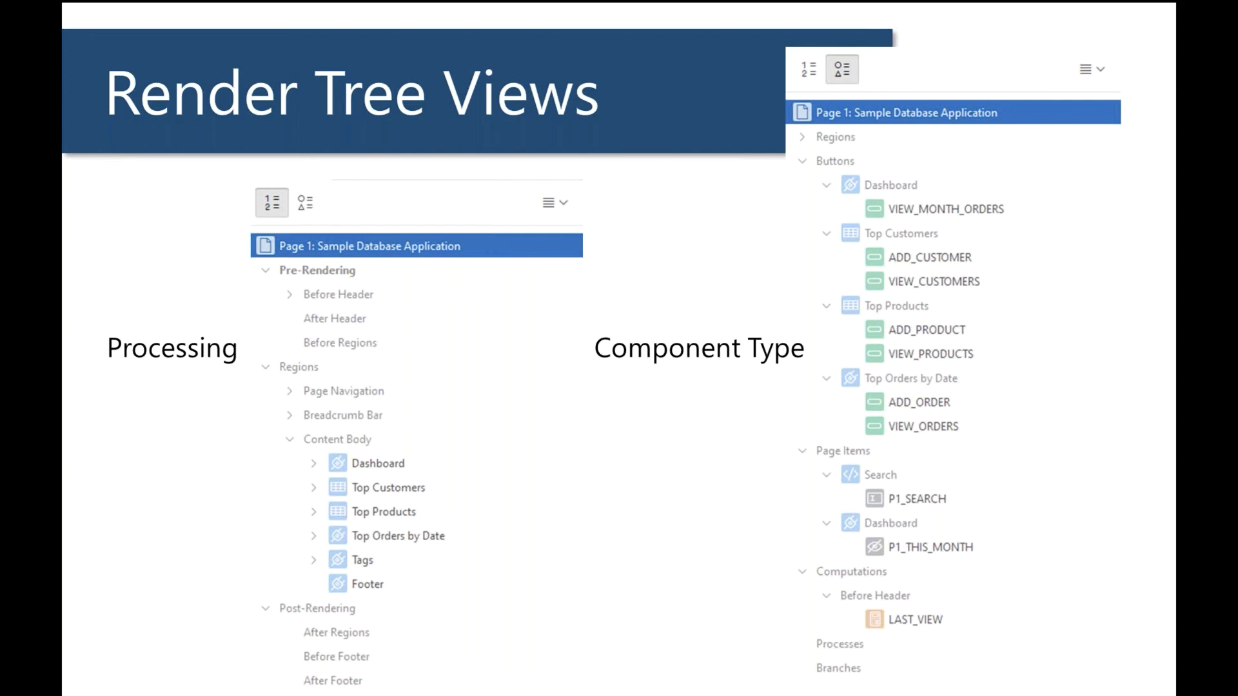
pyautogui.moveTo(835, 138)
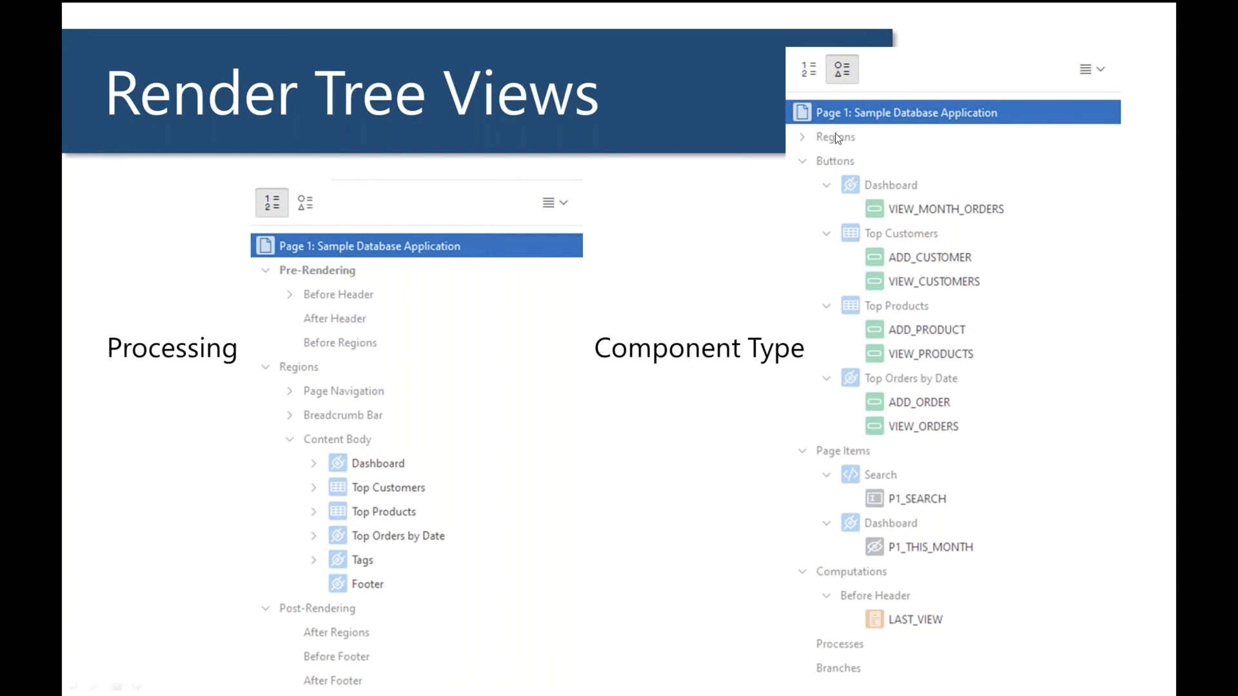
pyautogui.moveTo(857, 170)
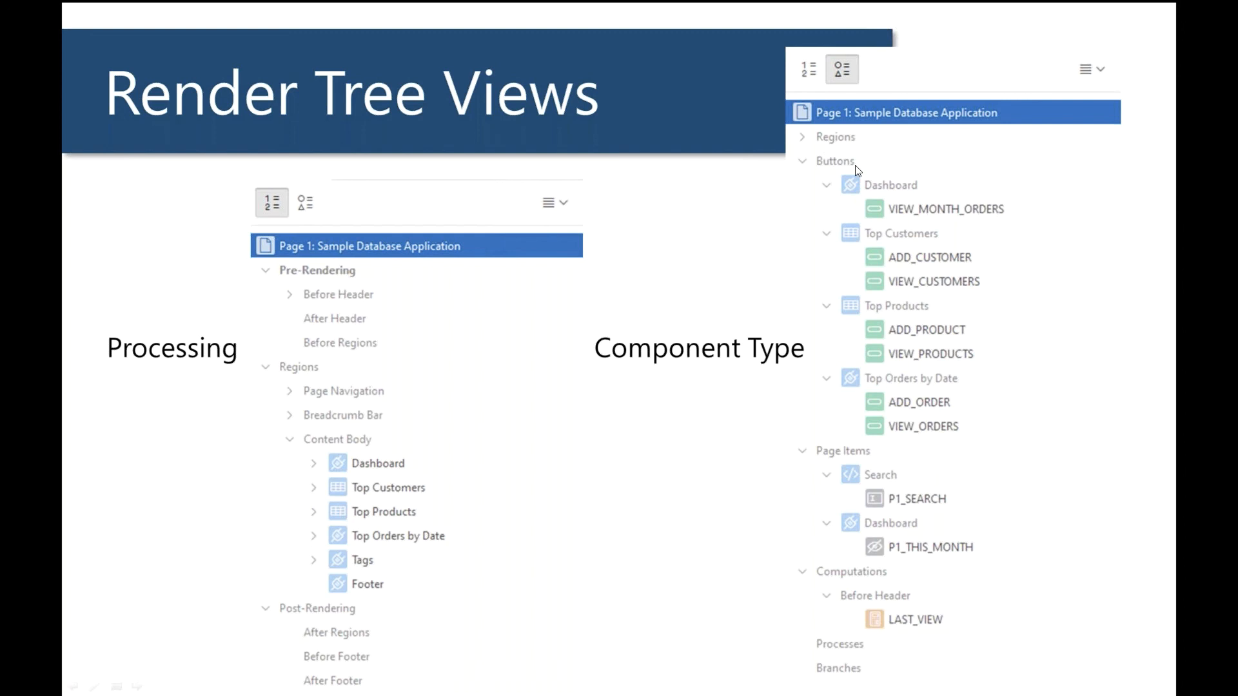
pyautogui.moveTo(257, 341)
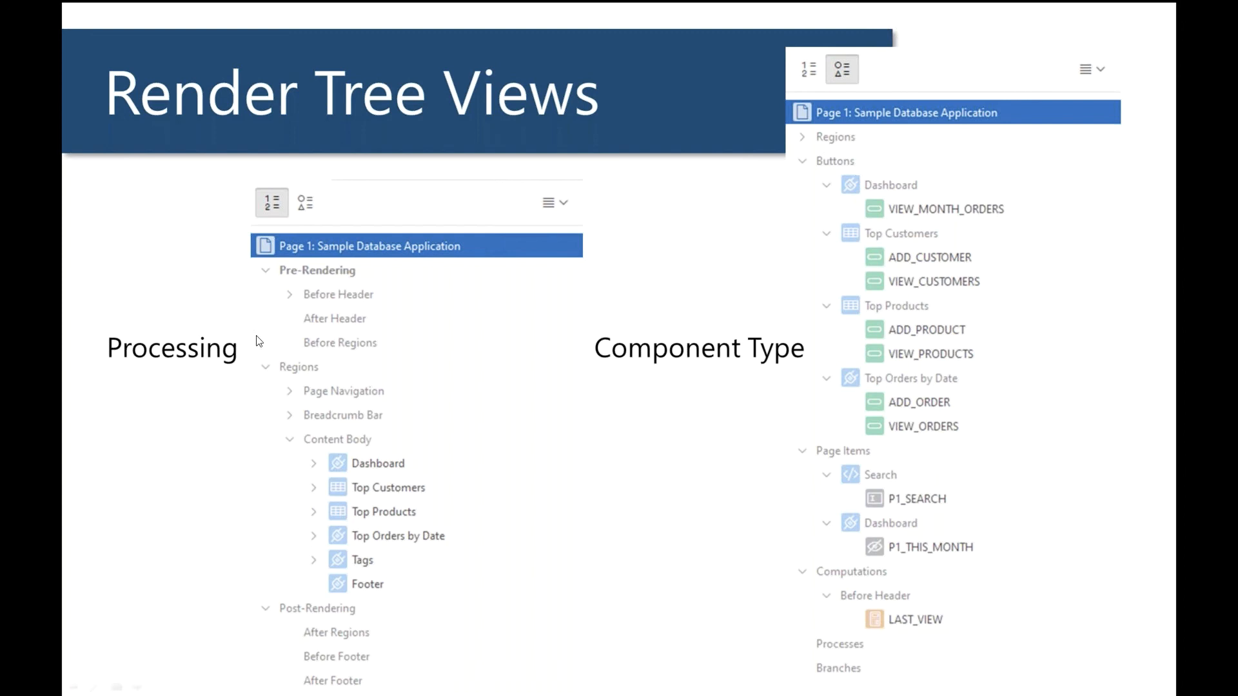
pyautogui.moveTo(204, 363)
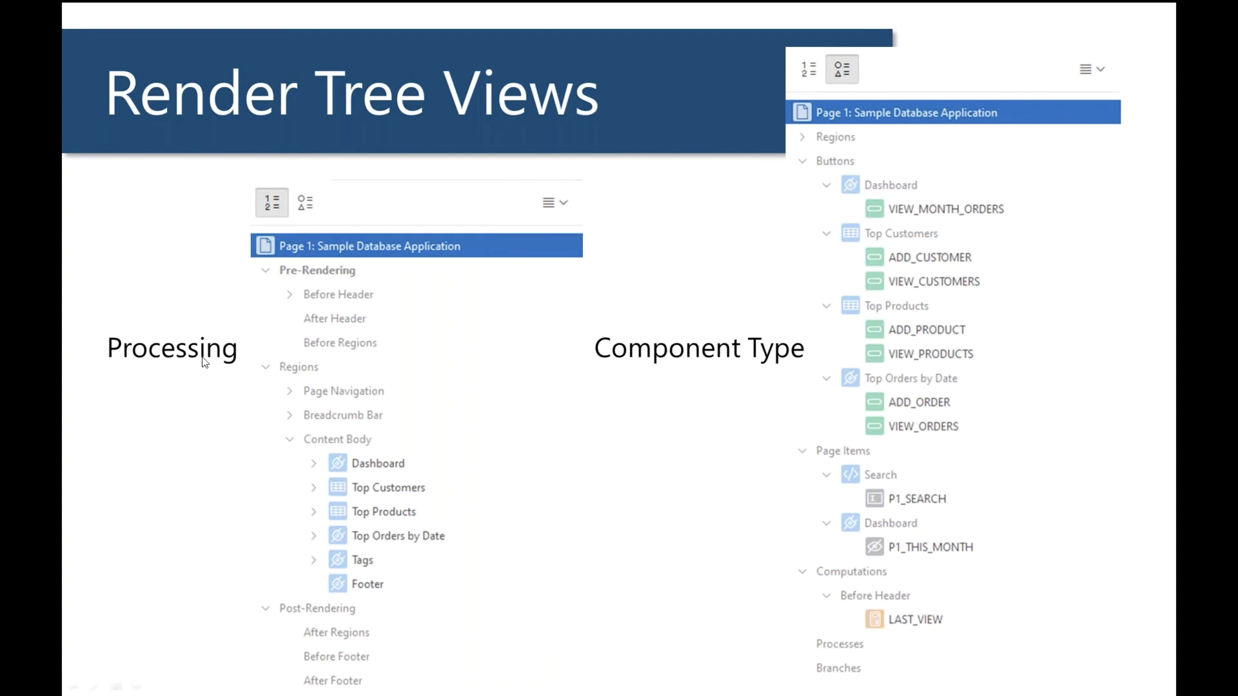
pyautogui.moveTo(715, 372)
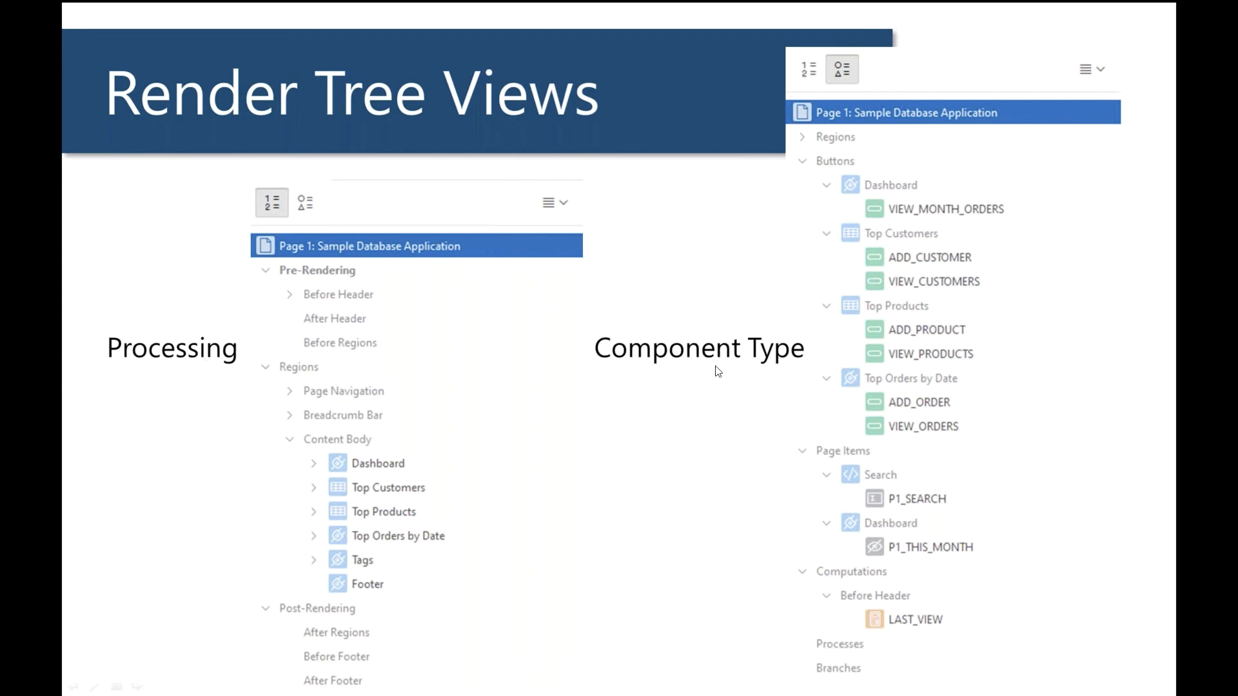
pyautogui.moveTo(704, 356)
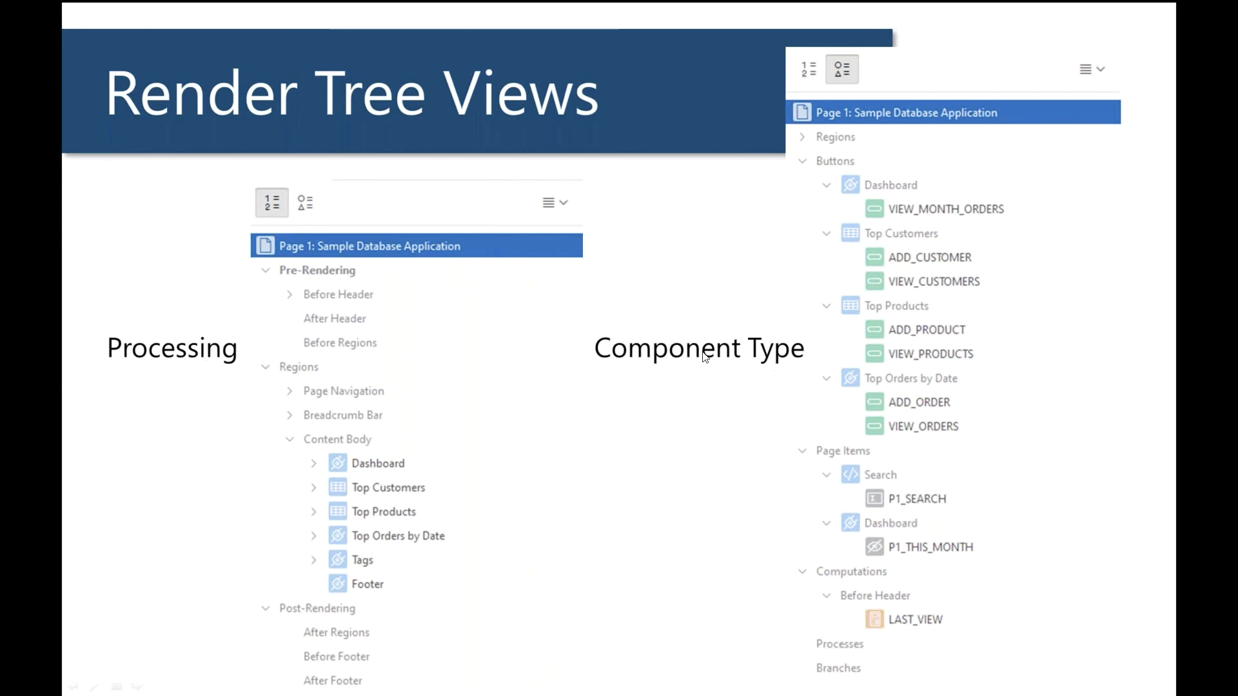
pyautogui.moveTo(762, 359)
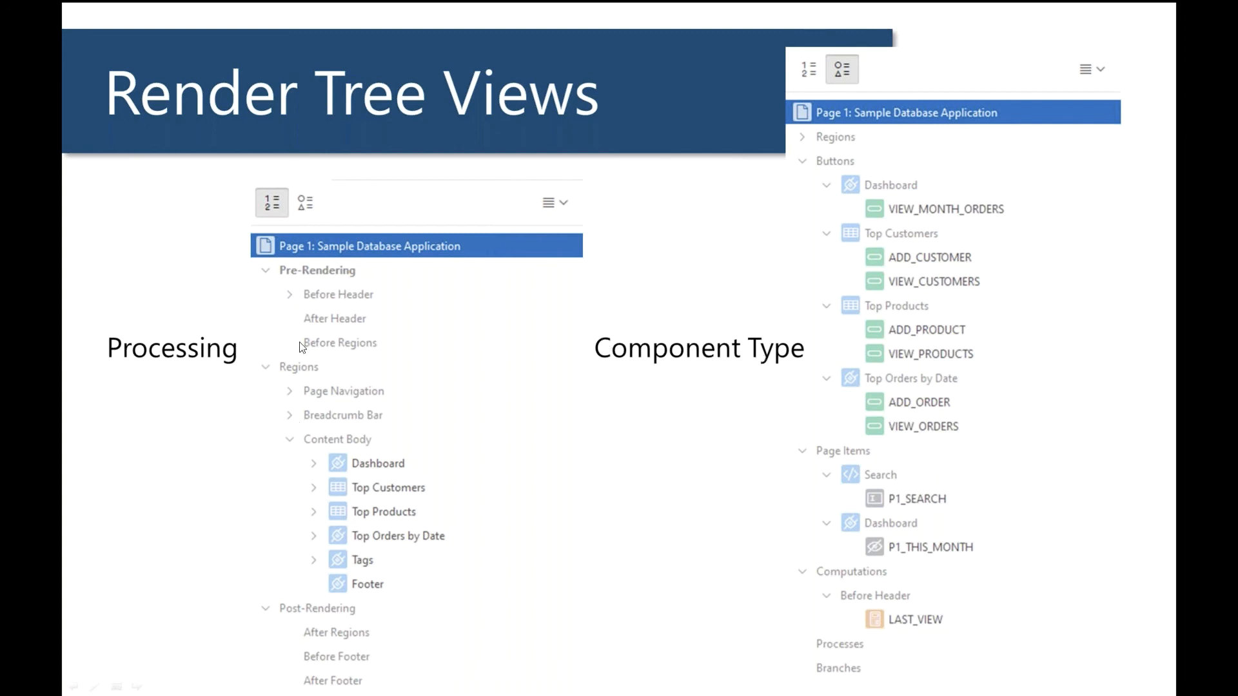
pyautogui.moveTo(278, 377)
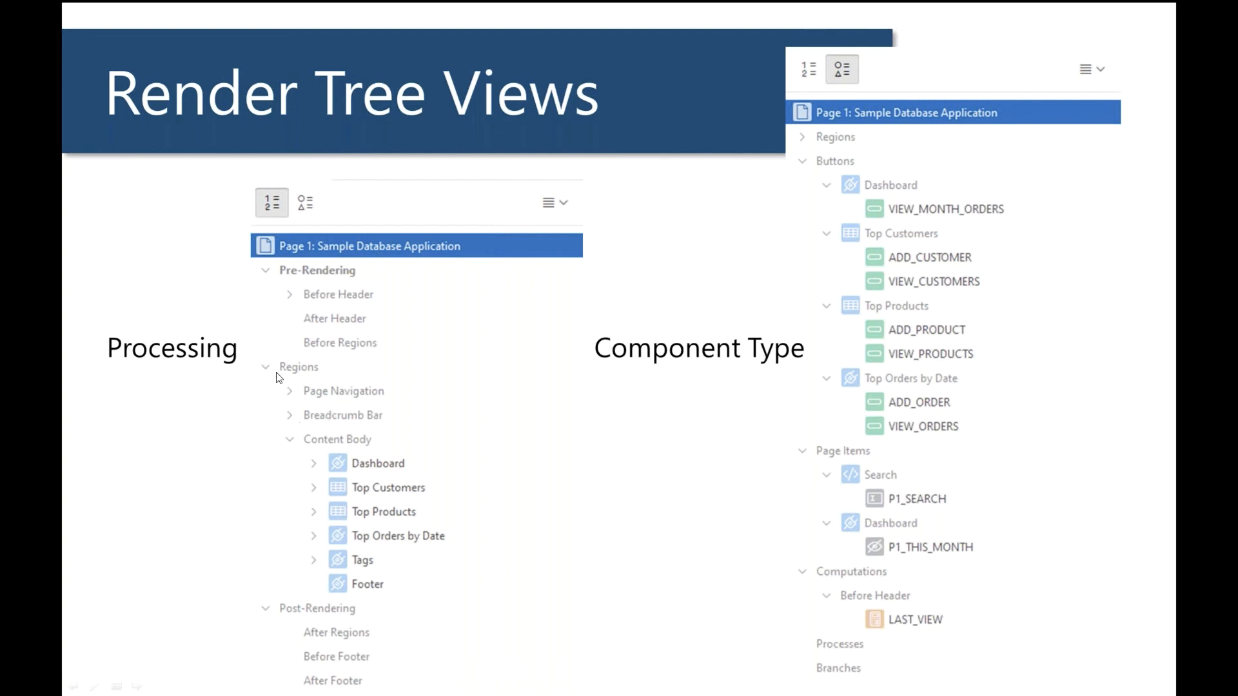